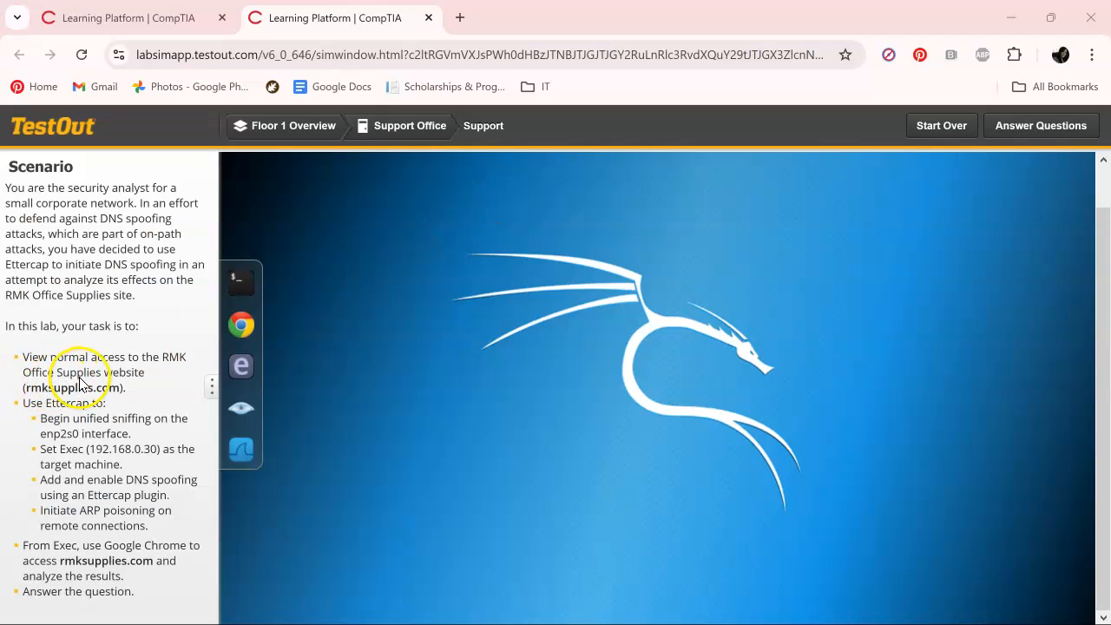
mouse_move(12, 354)
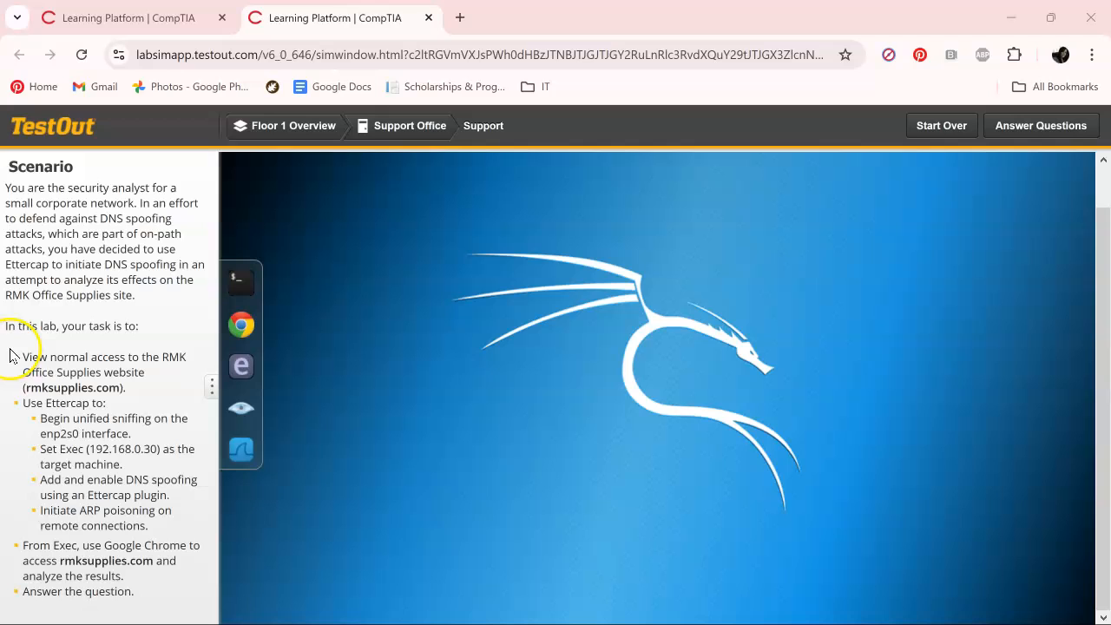
mouse_move(104, 407)
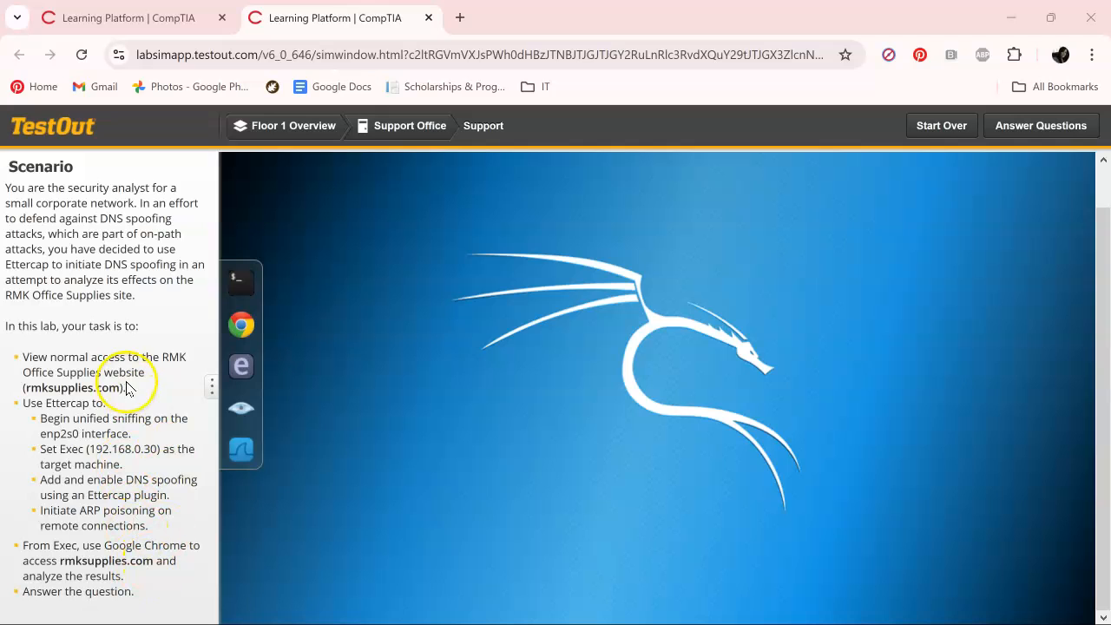
mouse_move(242, 449)
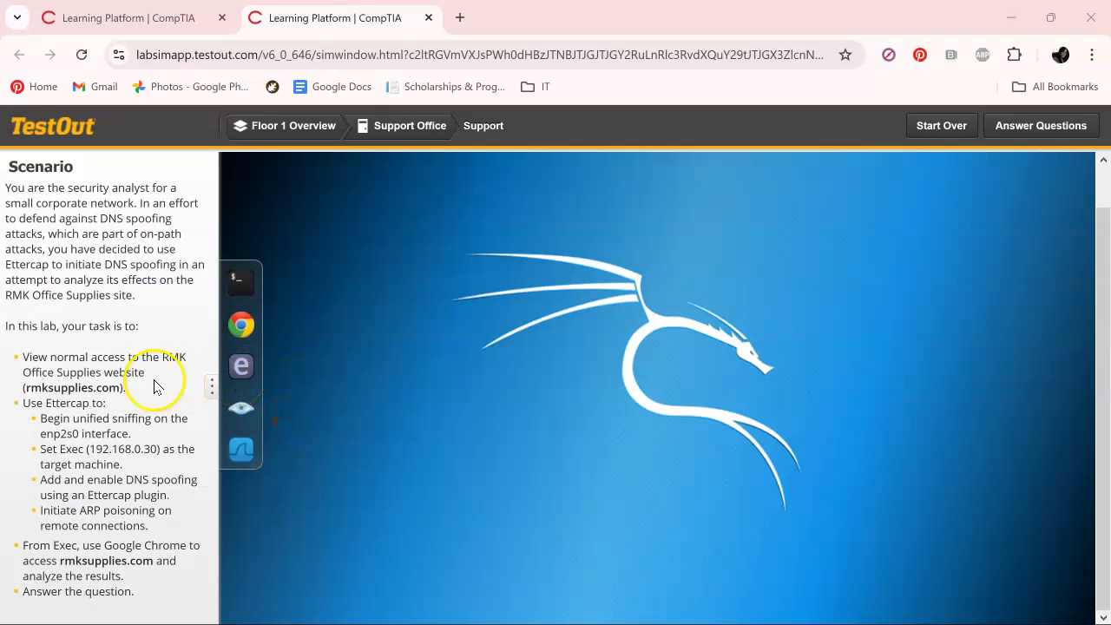
mouse_move(174, 372)
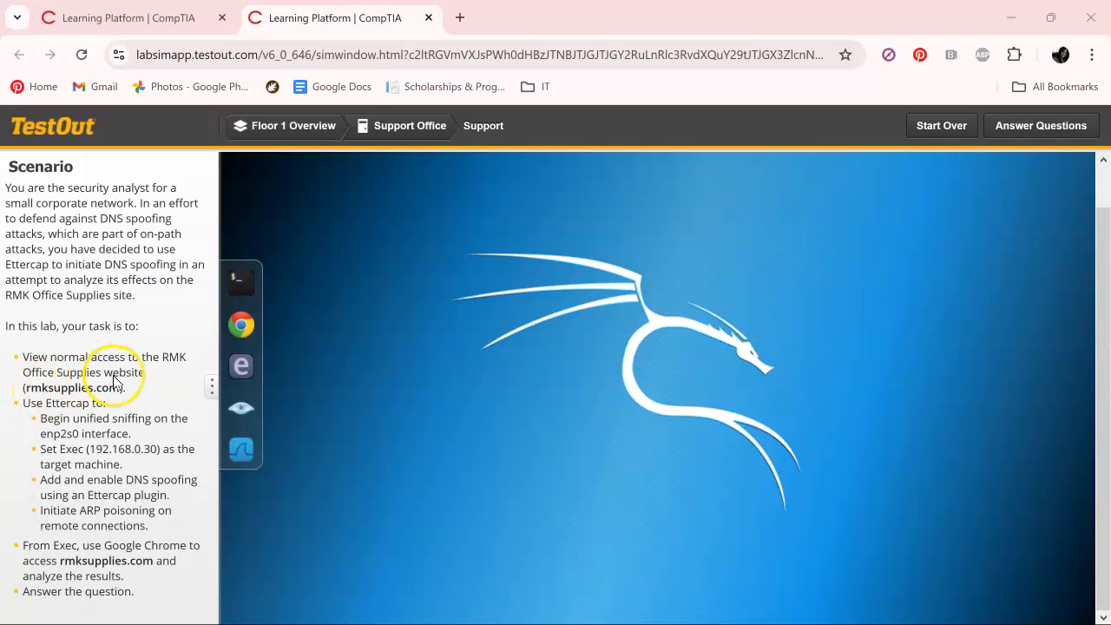
- Load the genuine rmksupplies.com RMK Office Supplies site in Chrome, then minimize it
left_click(239, 326)
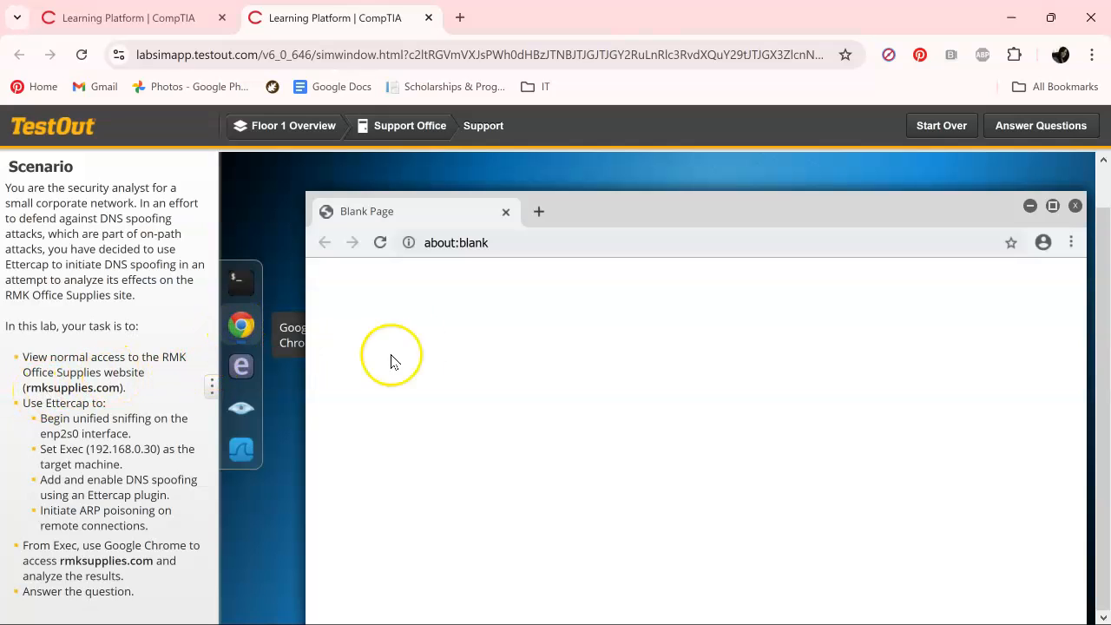
left_click(454, 243)
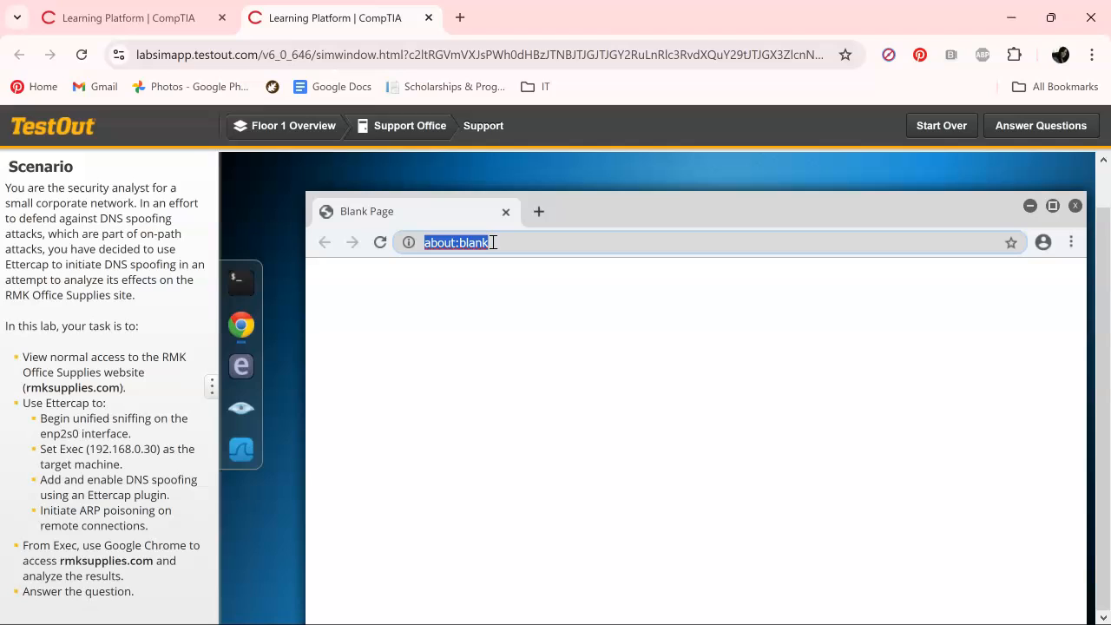
type("rmkauppliwa")
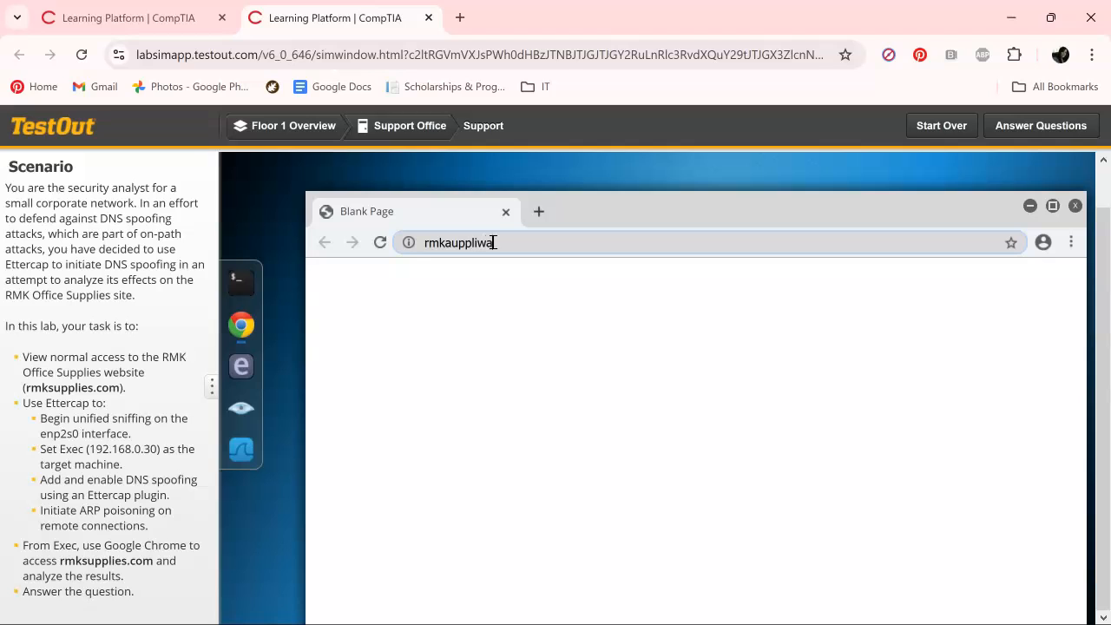
key("BackSpace")
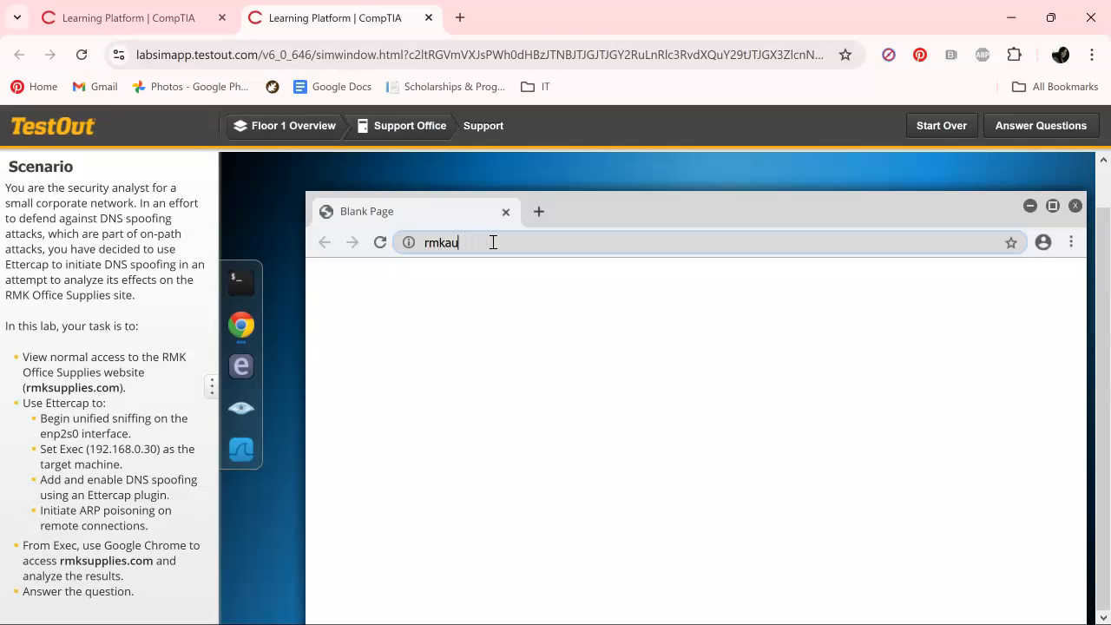
key("Backspace")
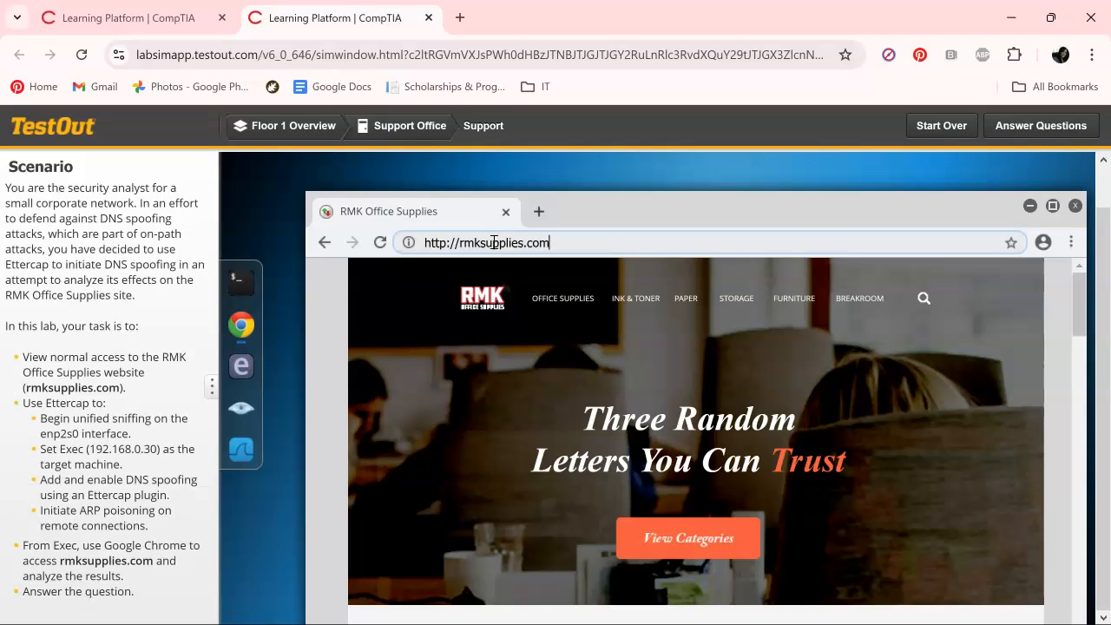
scroll("down", 3)
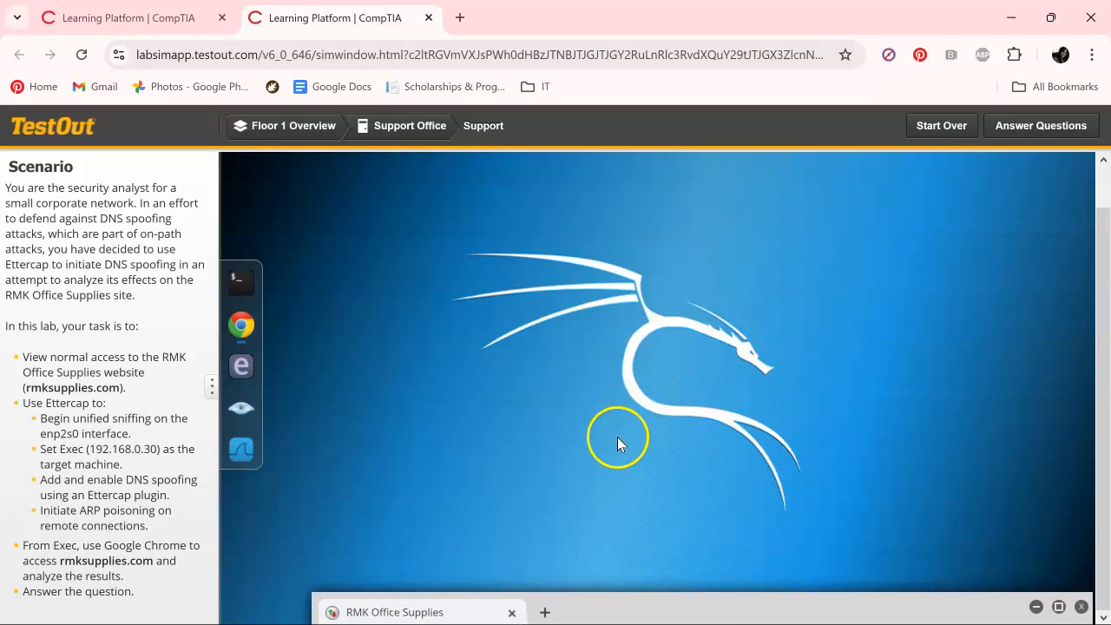
mouse_move(547, 327)
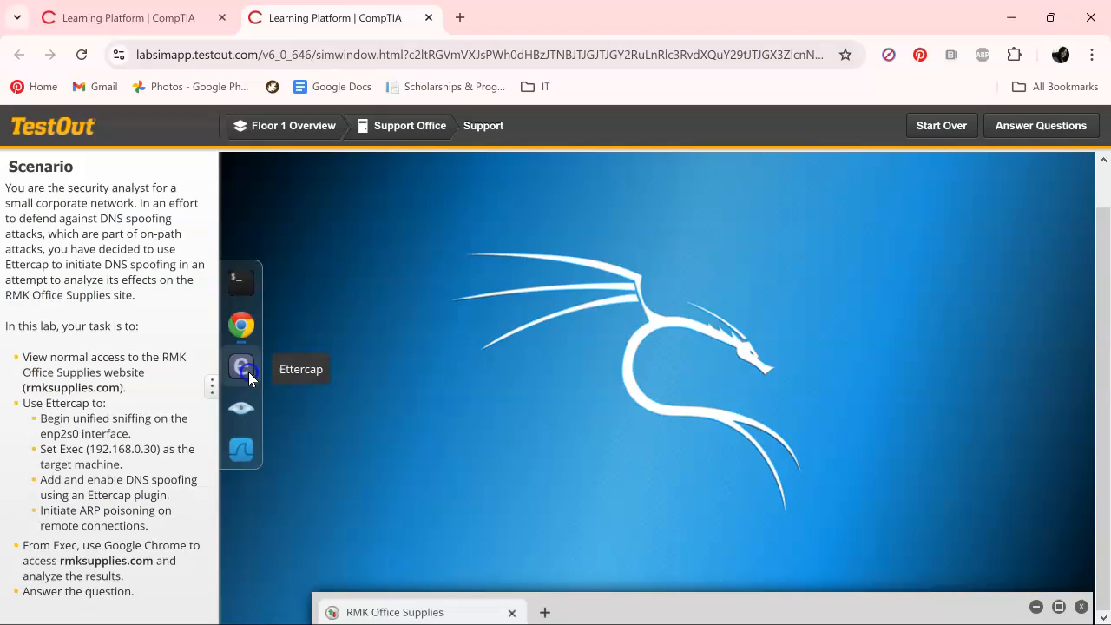
- Launch Ettercap and start unified sniffing on the enp2s0 interface
left_click(241, 367)
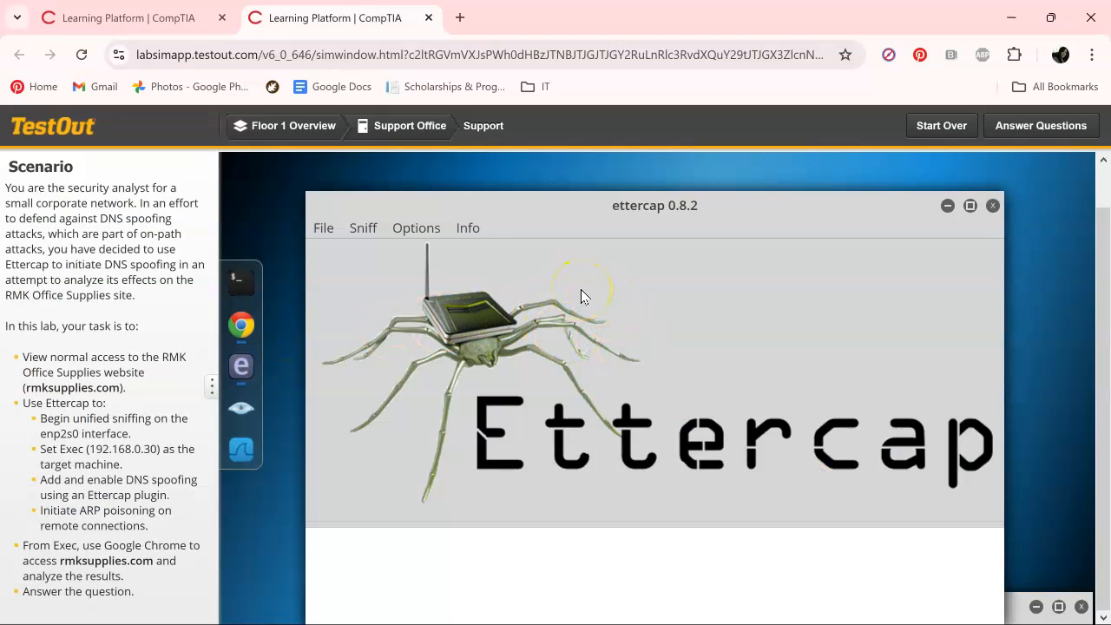
mouse_move(363, 227)
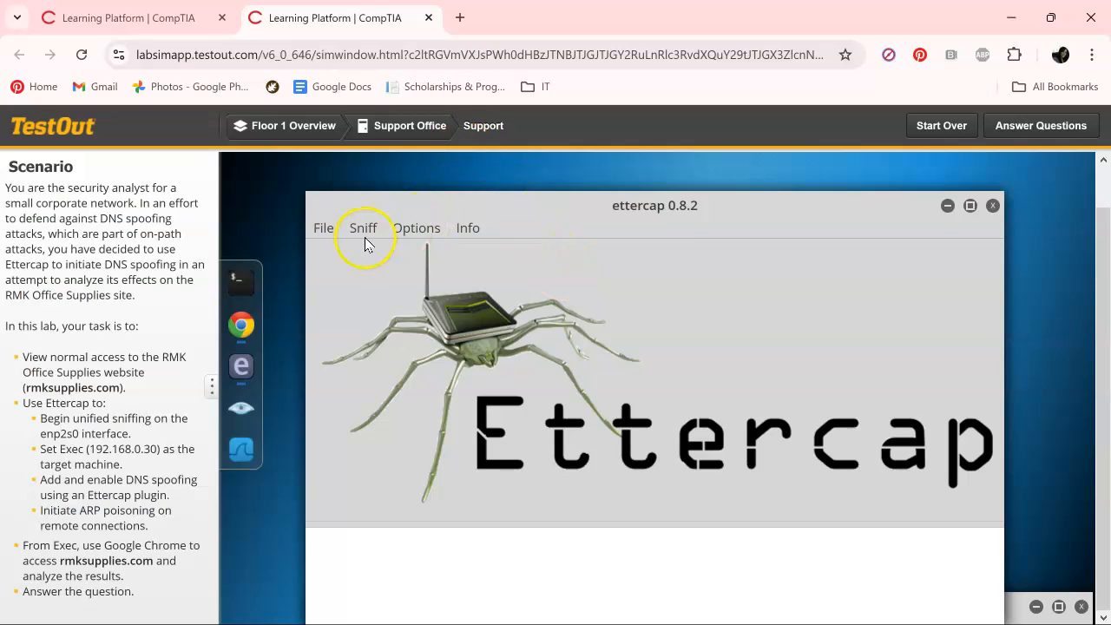
left_click(363, 228)
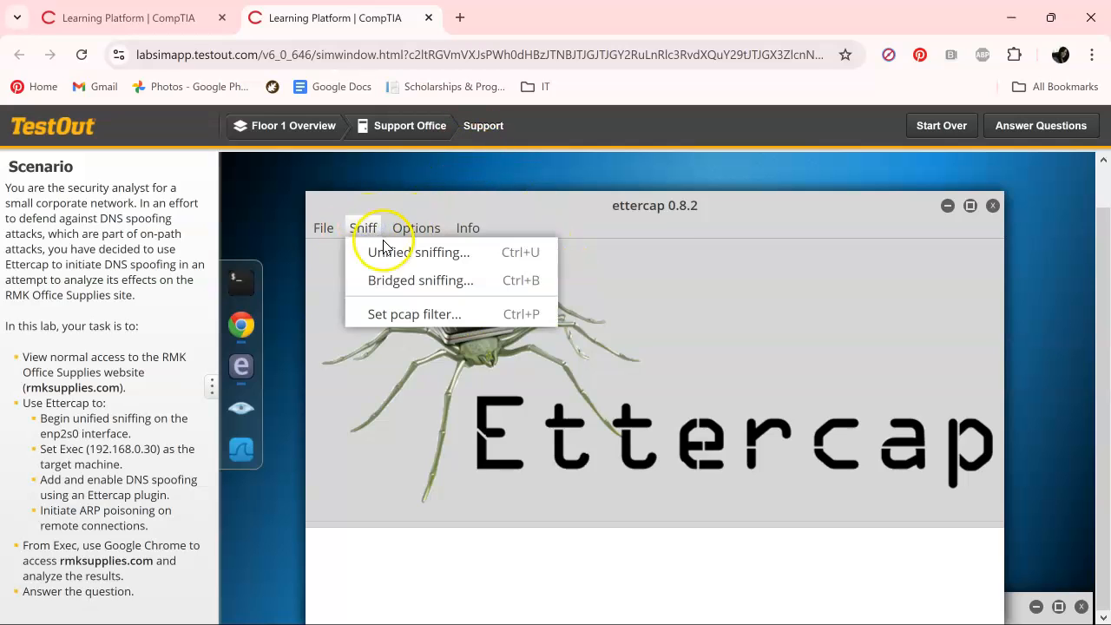
mouse_move(420, 252)
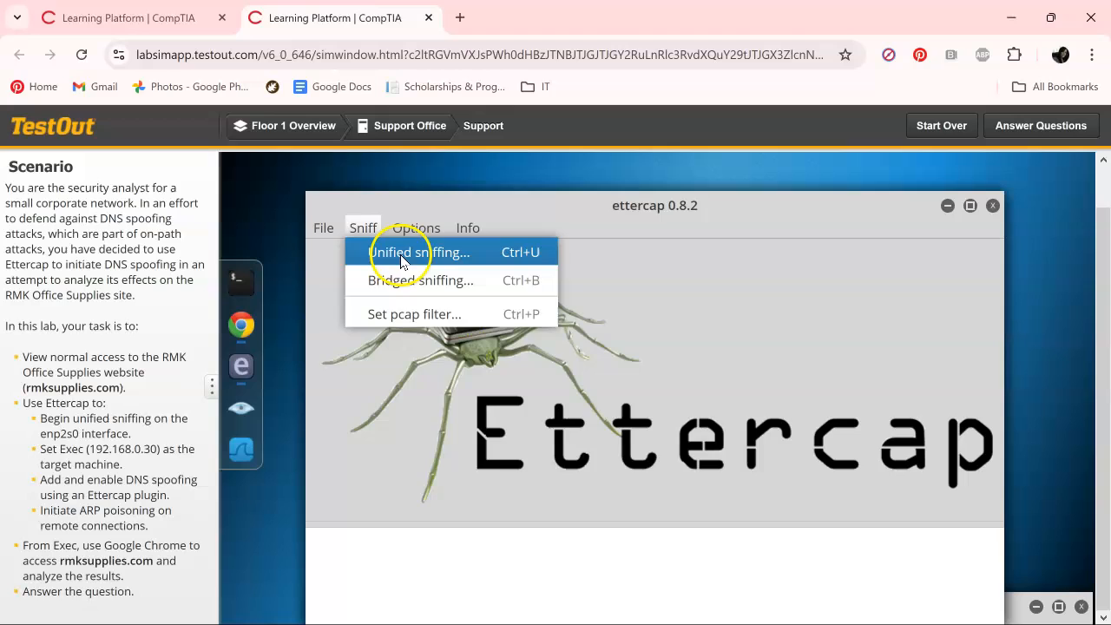
left_click(420, 252)
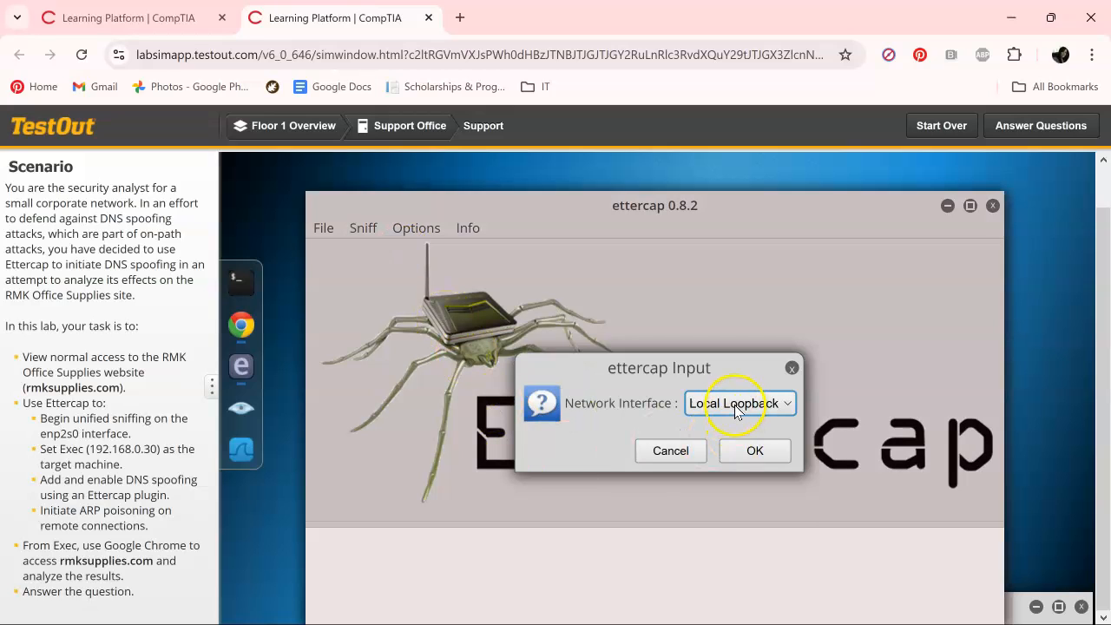
left_click(739, 402)
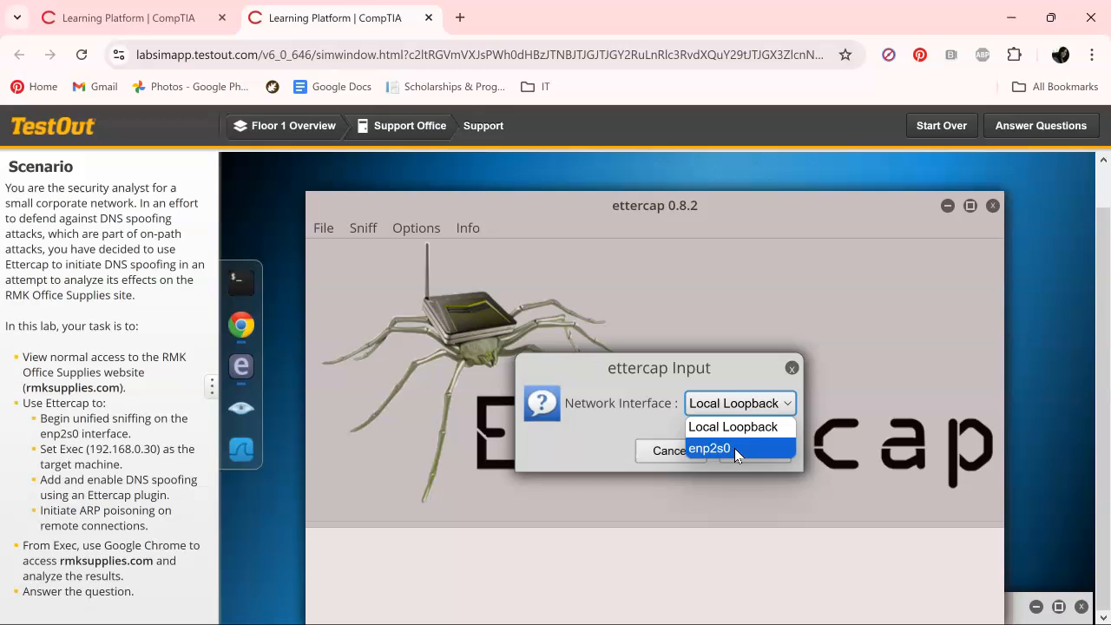
left_click(708, 448)
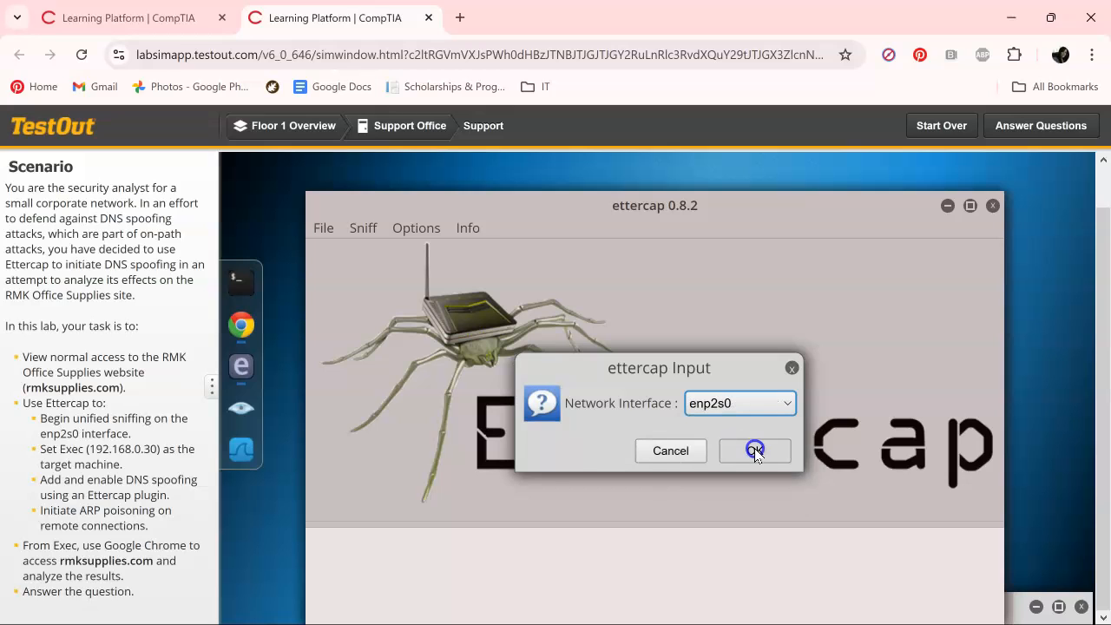
left_click(753, 451)
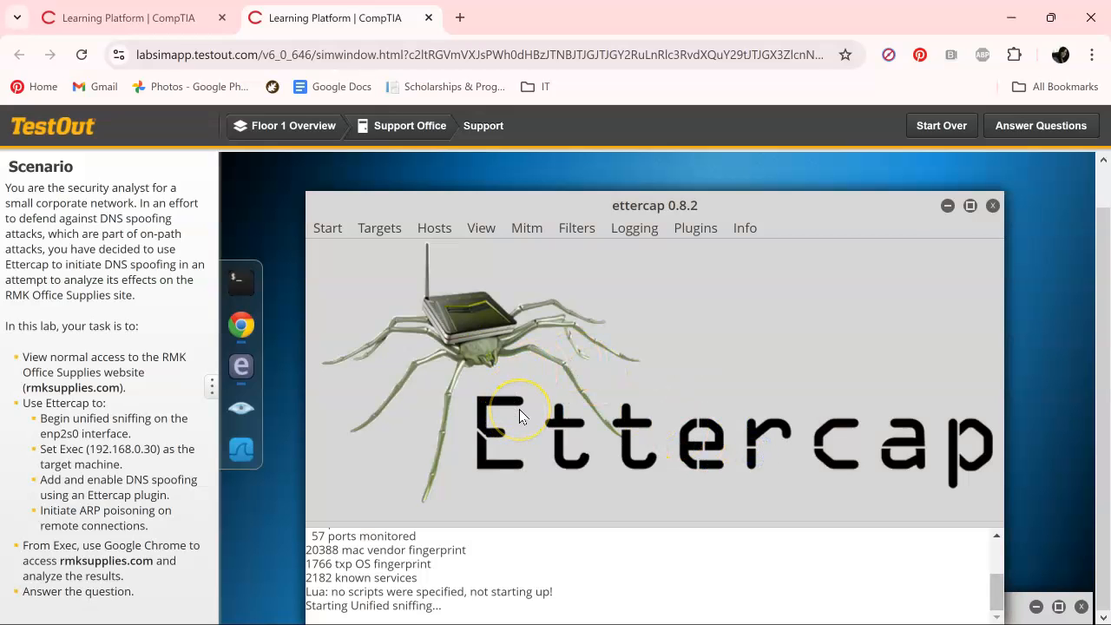
mouse_move(434, 286)
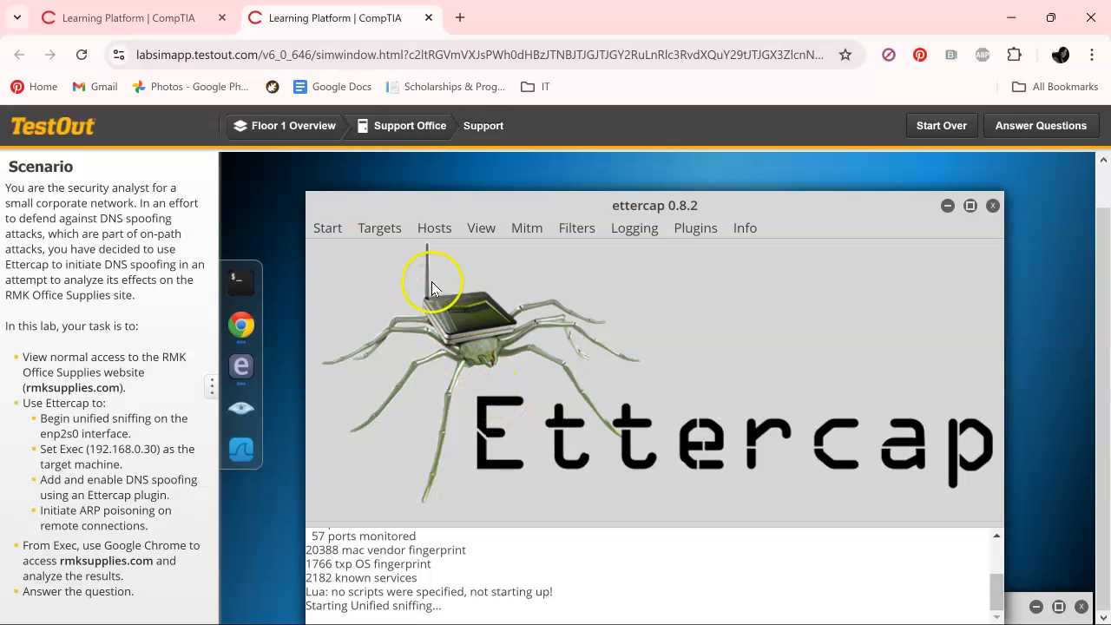
- Scan the subnet for hosts and display the 37-entry host list down to 192.168.0.30
left_click(433, 227)
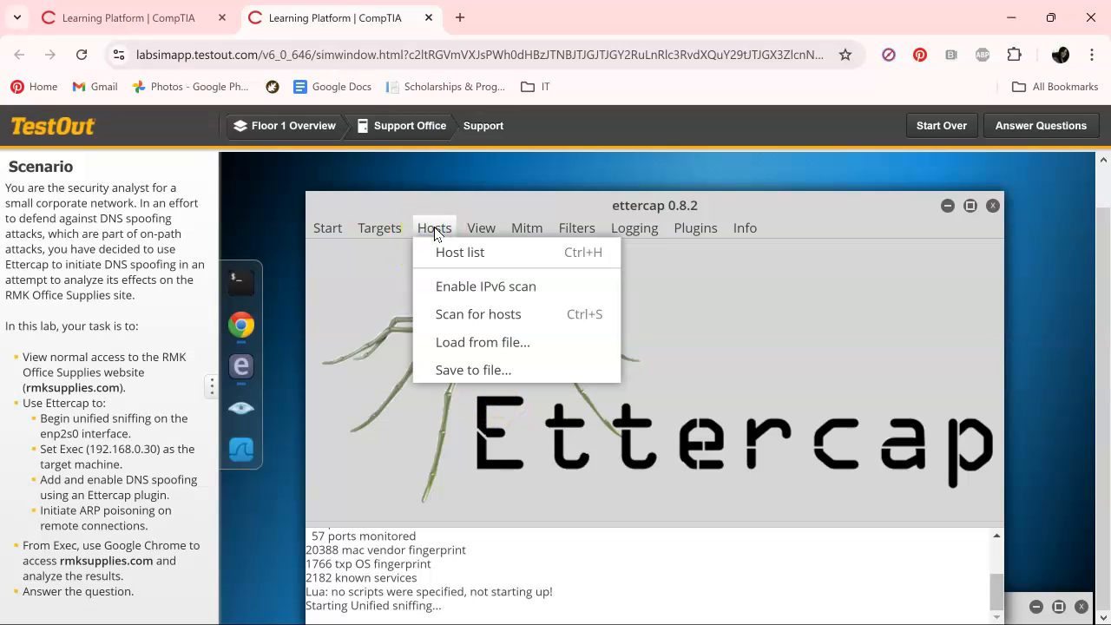
left_click(477, 312)
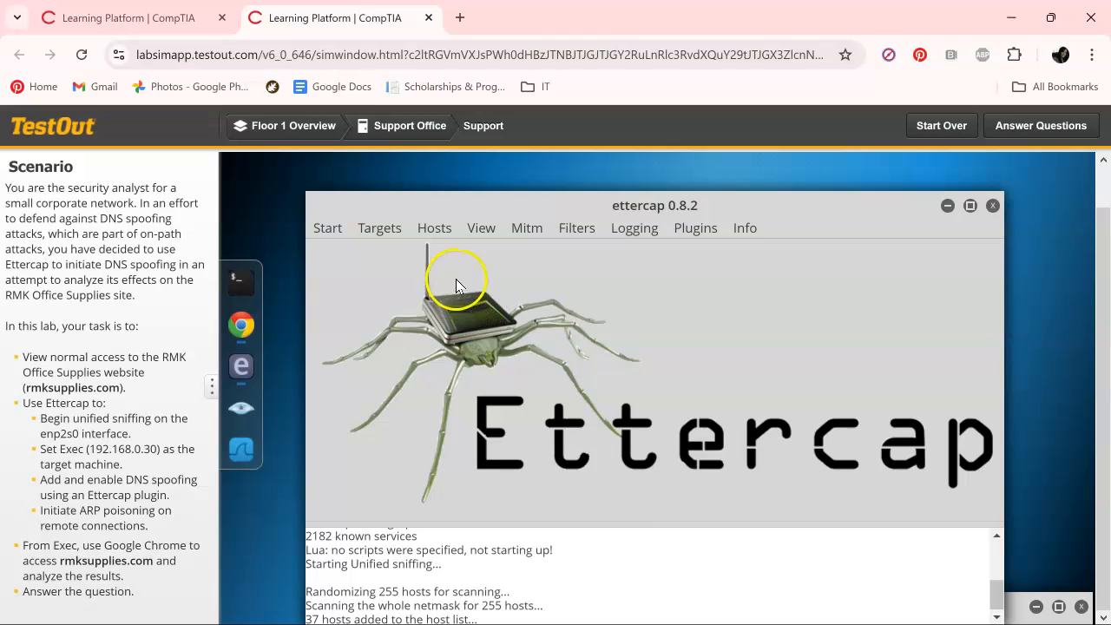
left_click(433, 227)
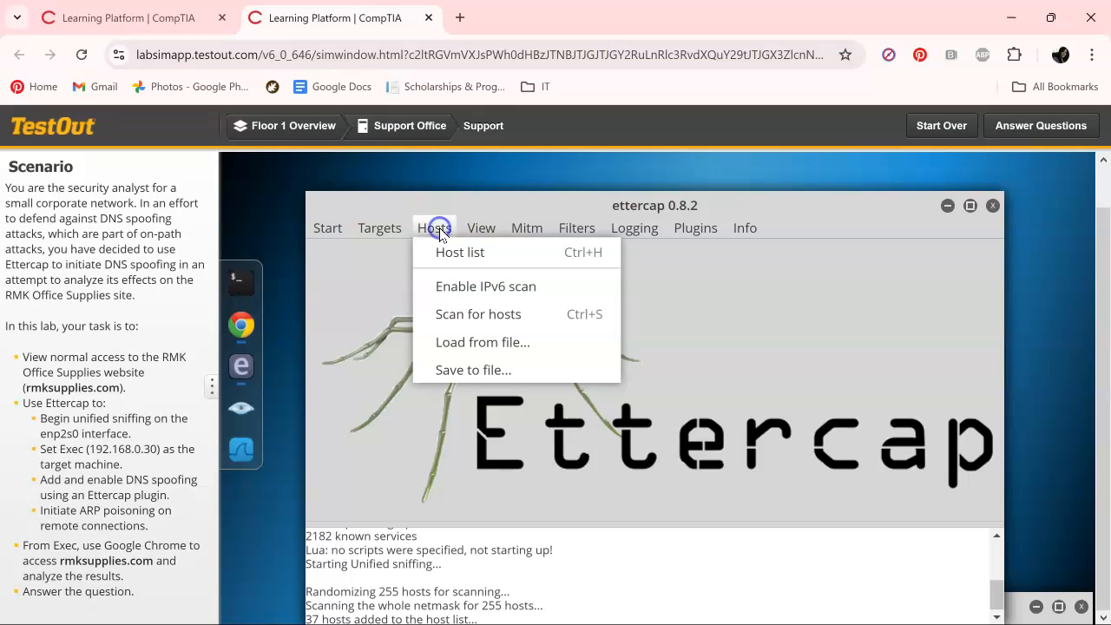
left_click(458, 251)
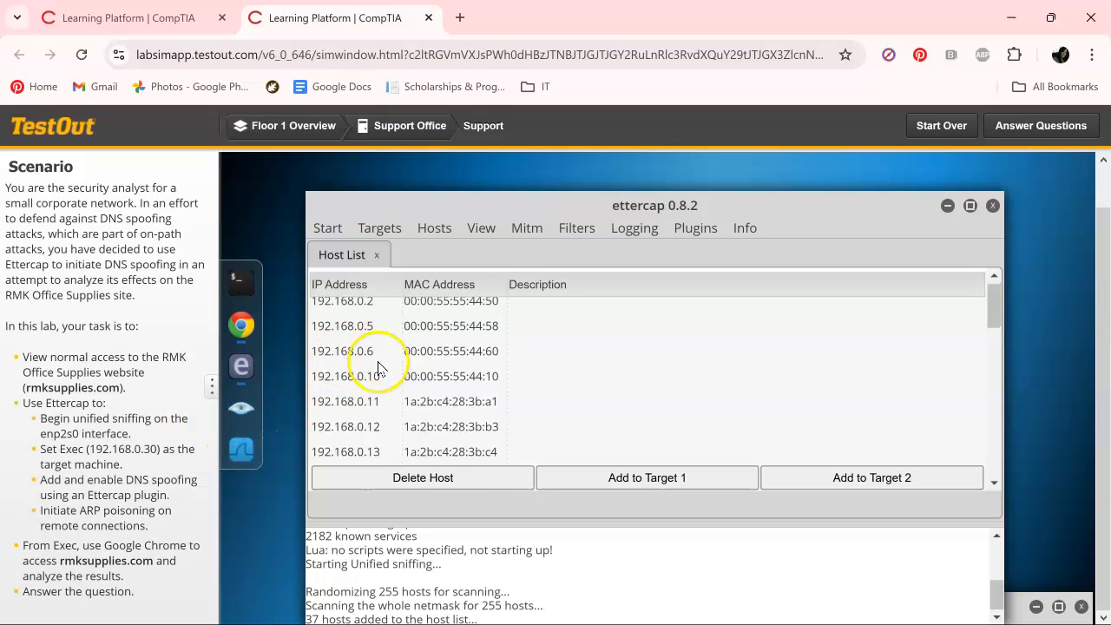
scroll("down", 3)
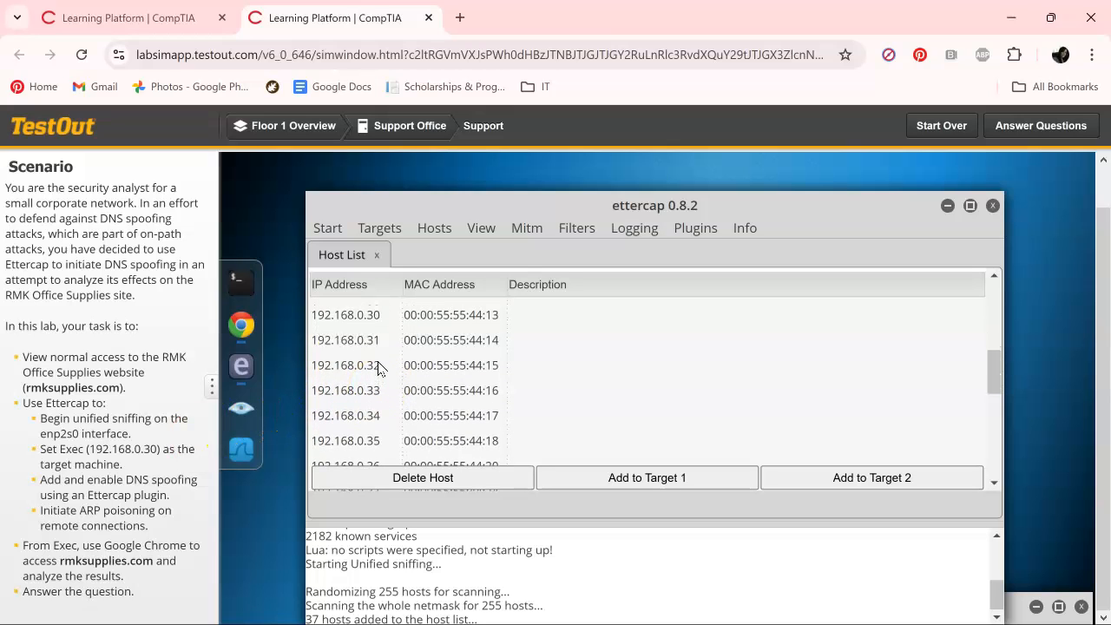
- Add host 192.168.0.30 to TARGET1
left_click(346, 314)
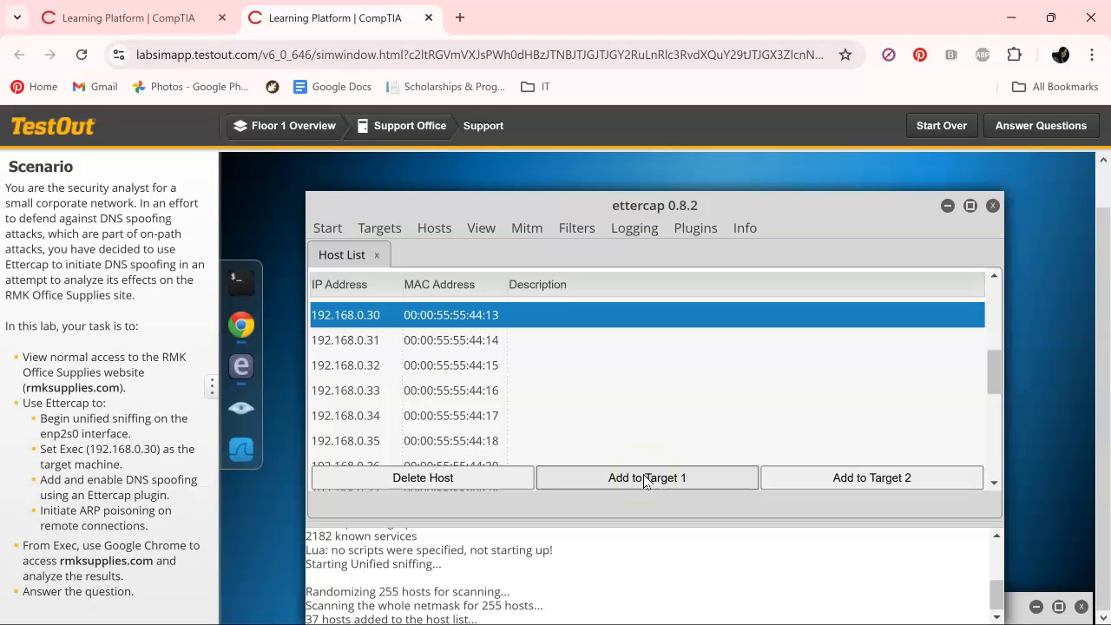
left_click(646, 477)
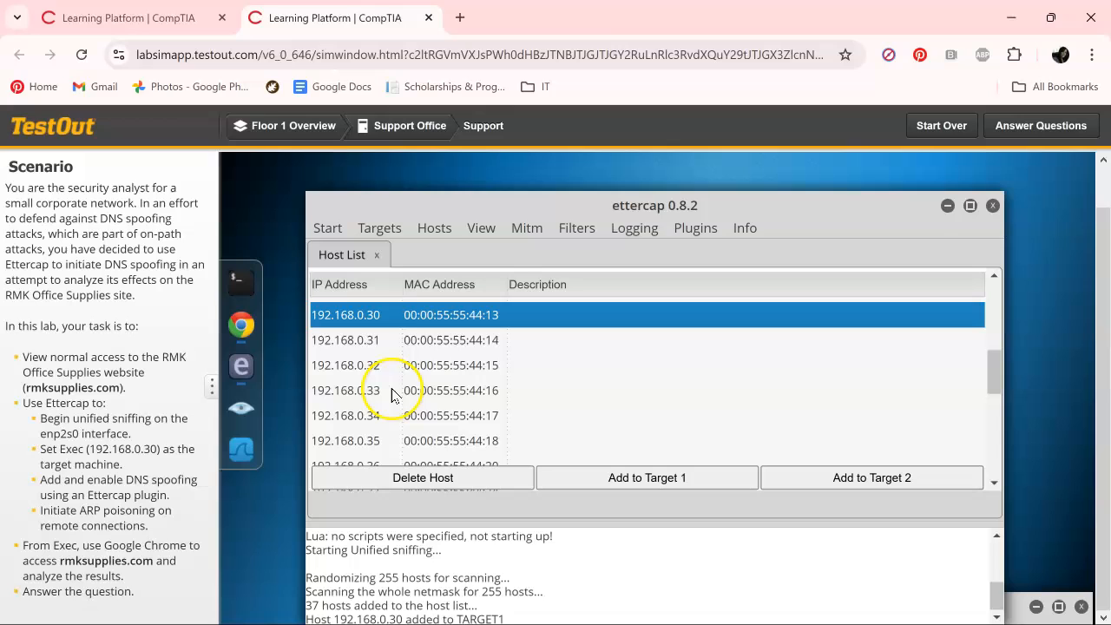
mouse_move(173, 495)
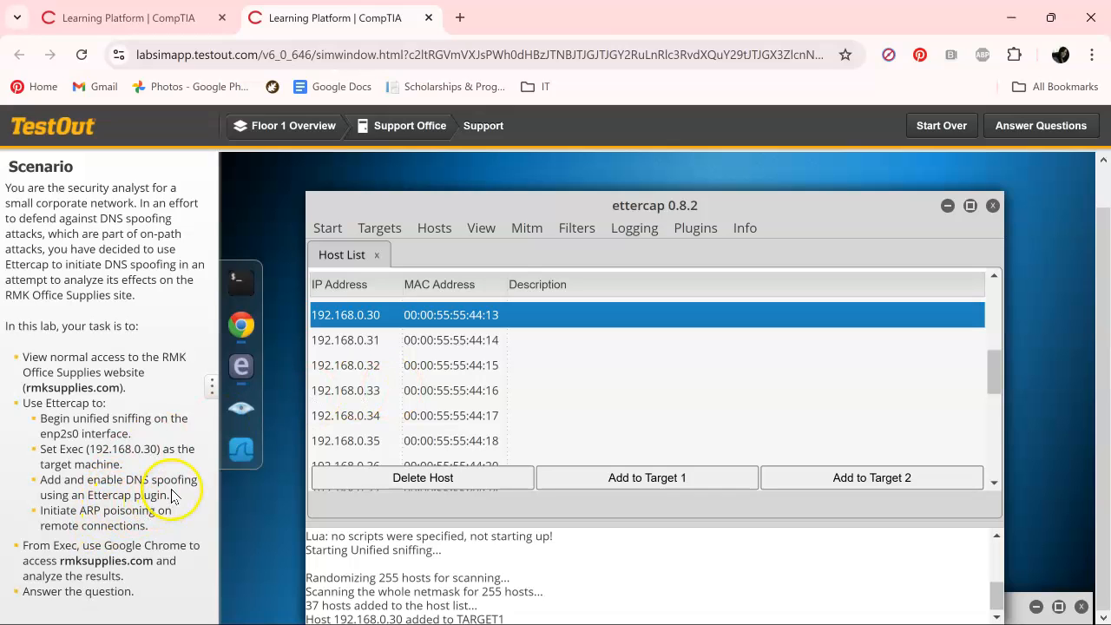
mouse_move(101, 507)
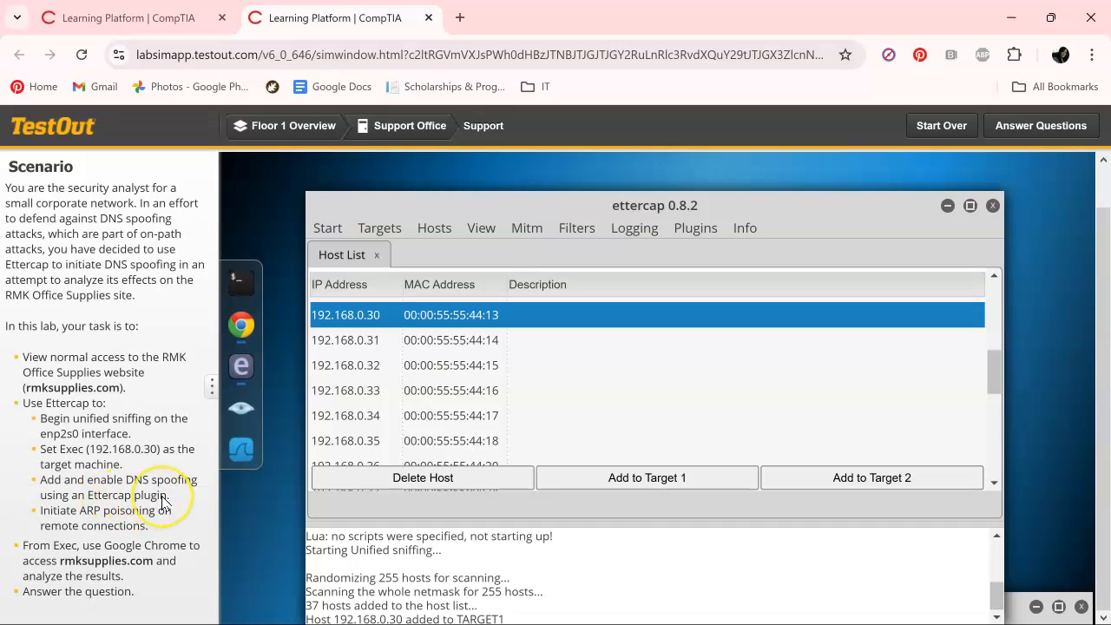
mouse_move(188, 521)
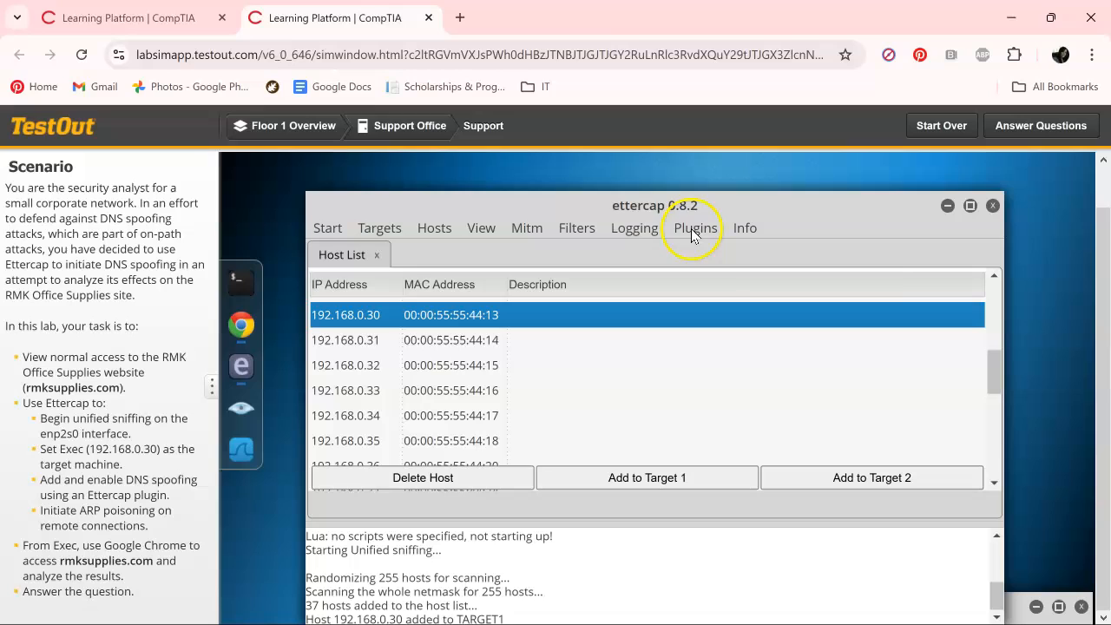
left_click(694, 228)
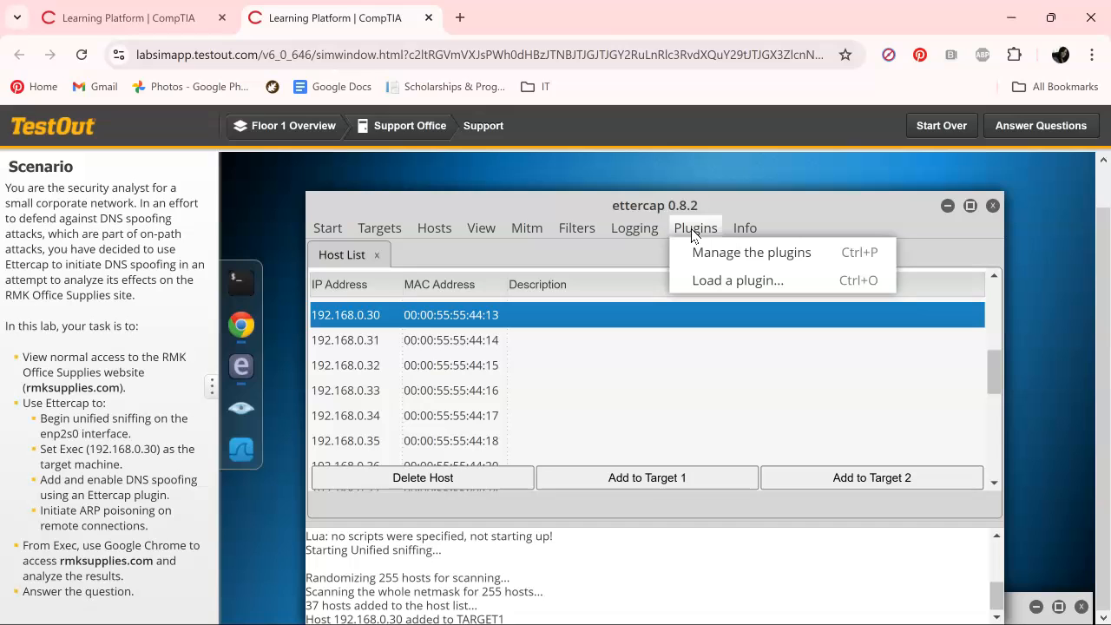
- Activate the dns_spoof plugin from the plugin manager
left_click(736, 279)
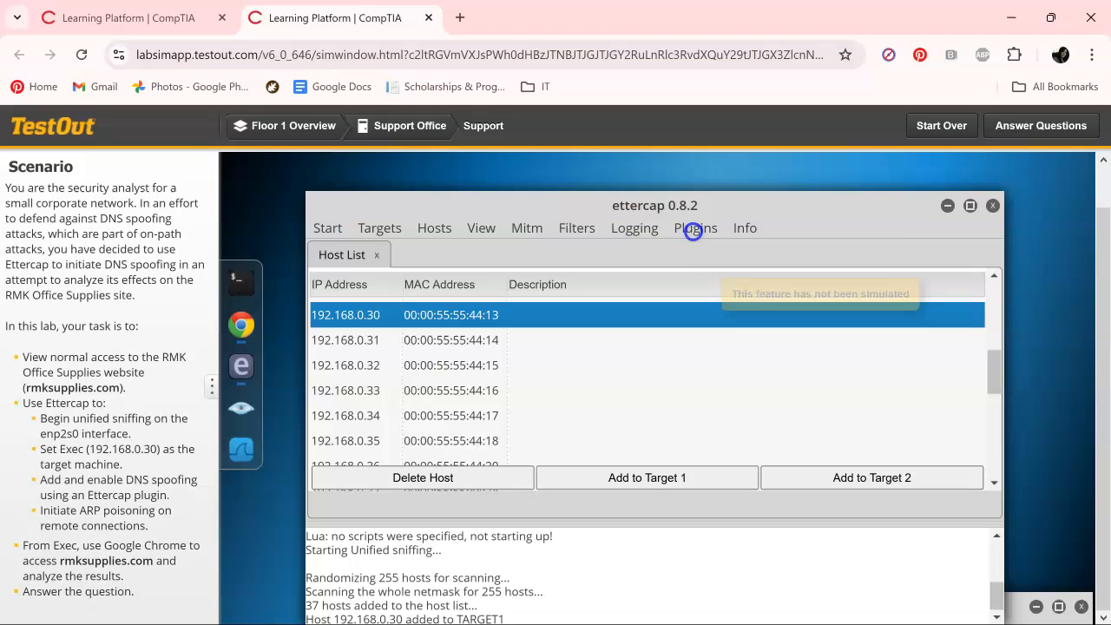
left_click(696, 227)
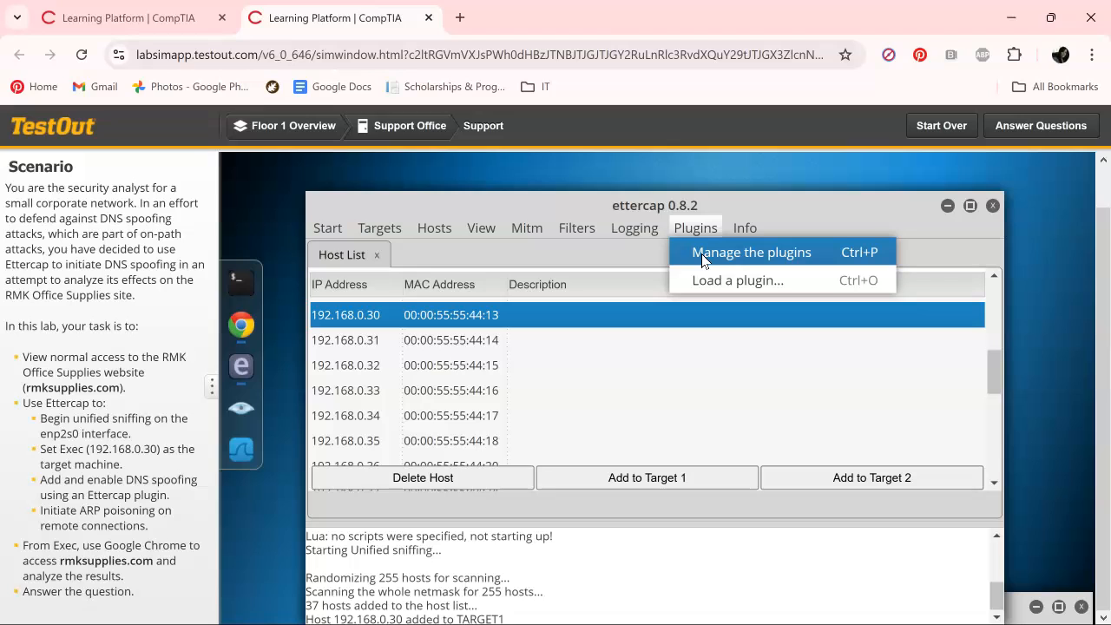
left_click(750, 252)
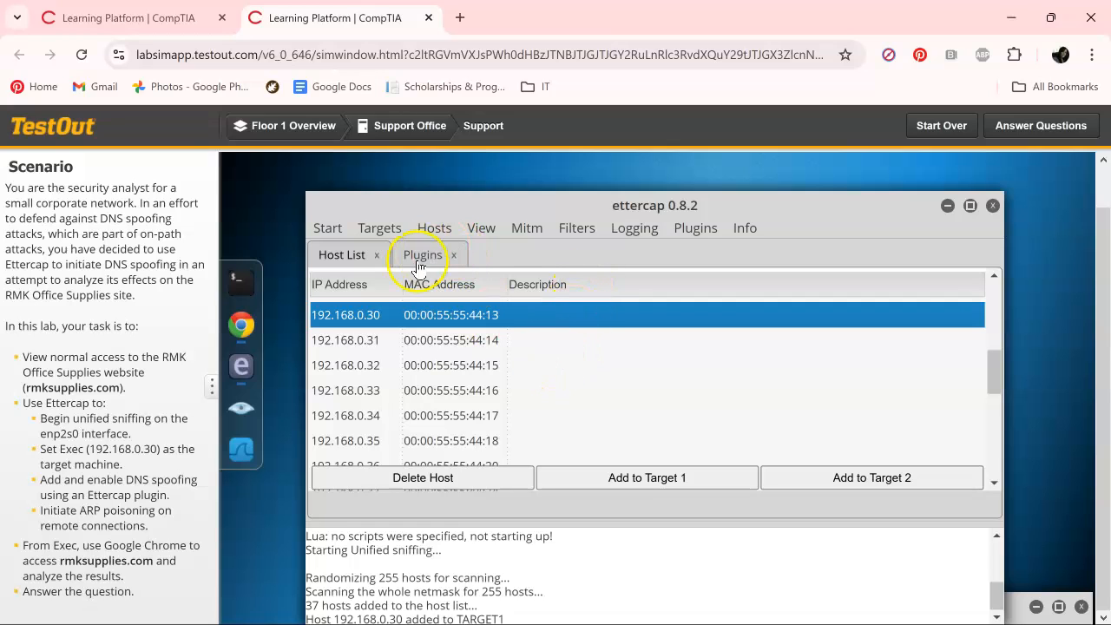
left_click(421, 253)
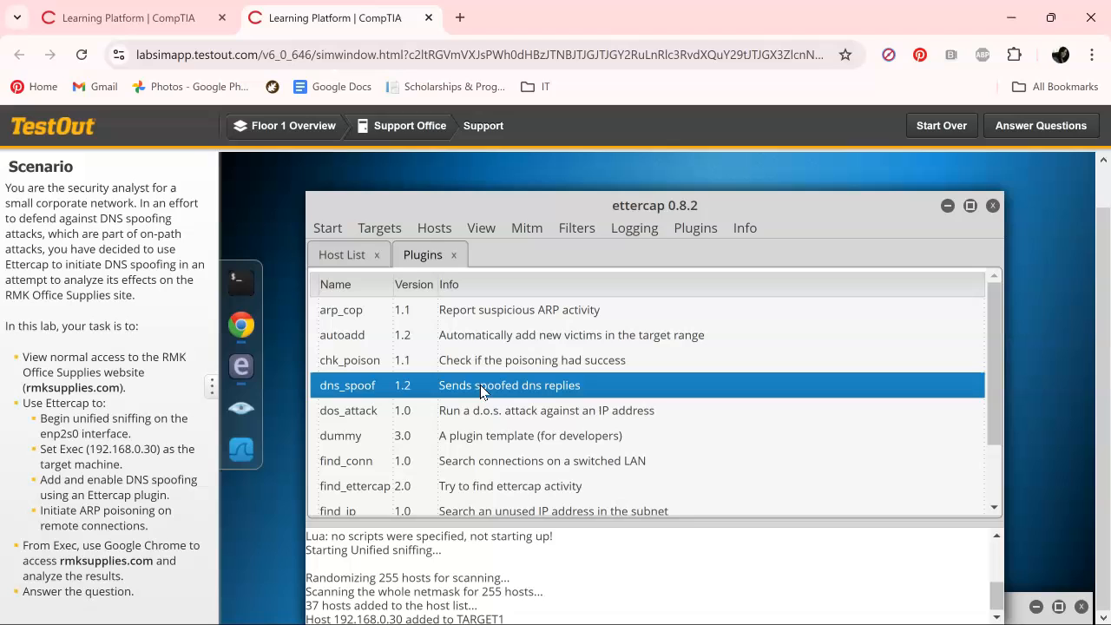
left_click(479, 385)
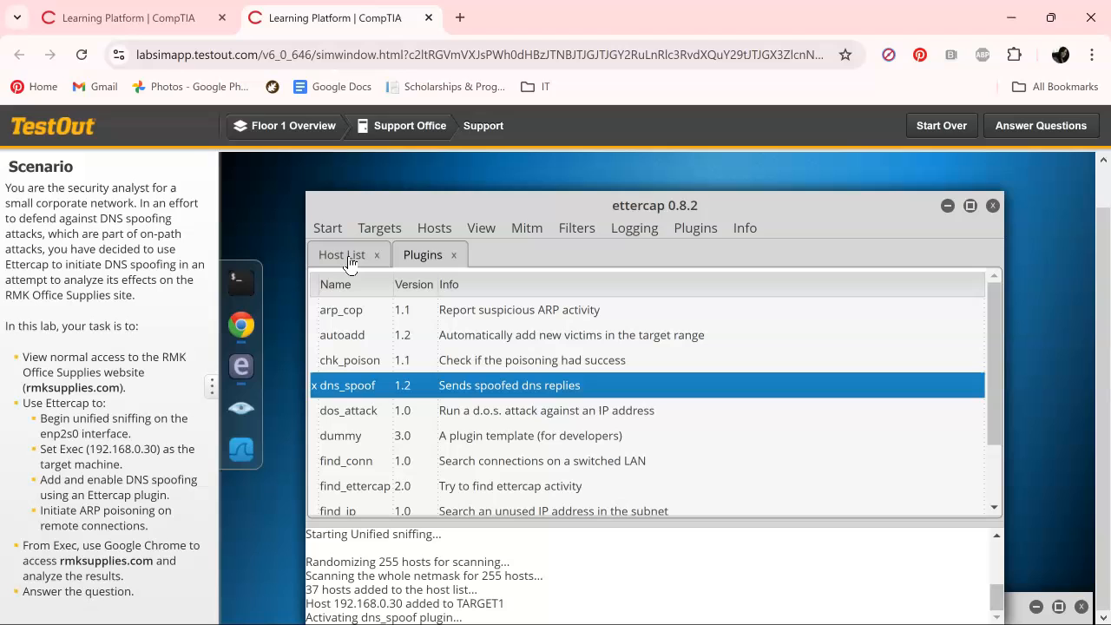
mouse_move(495, 218)
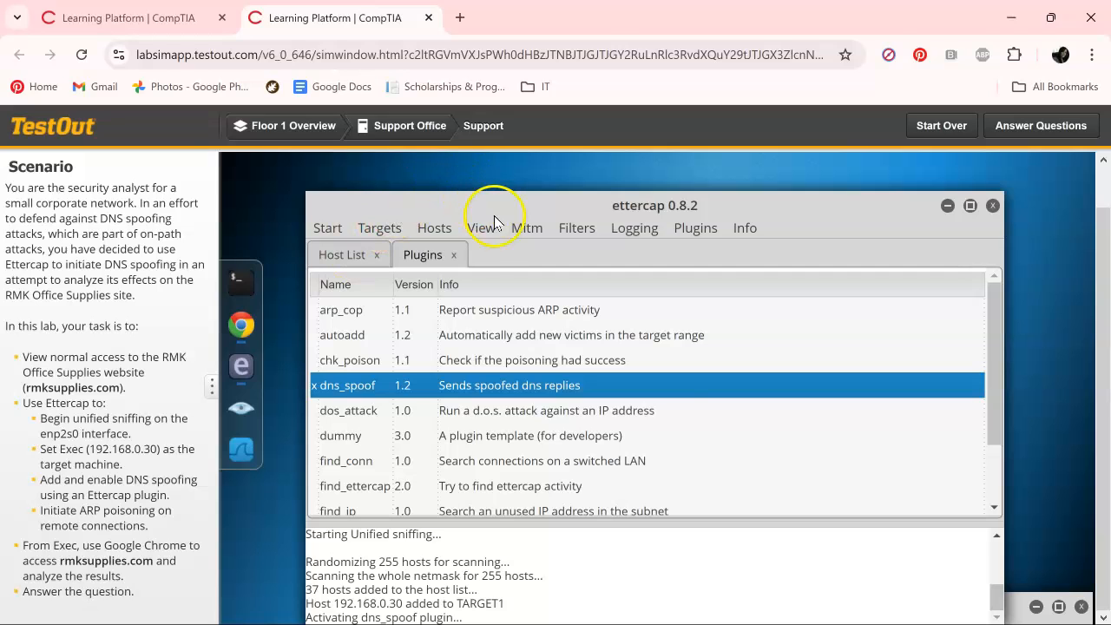
left_click(528, 227)
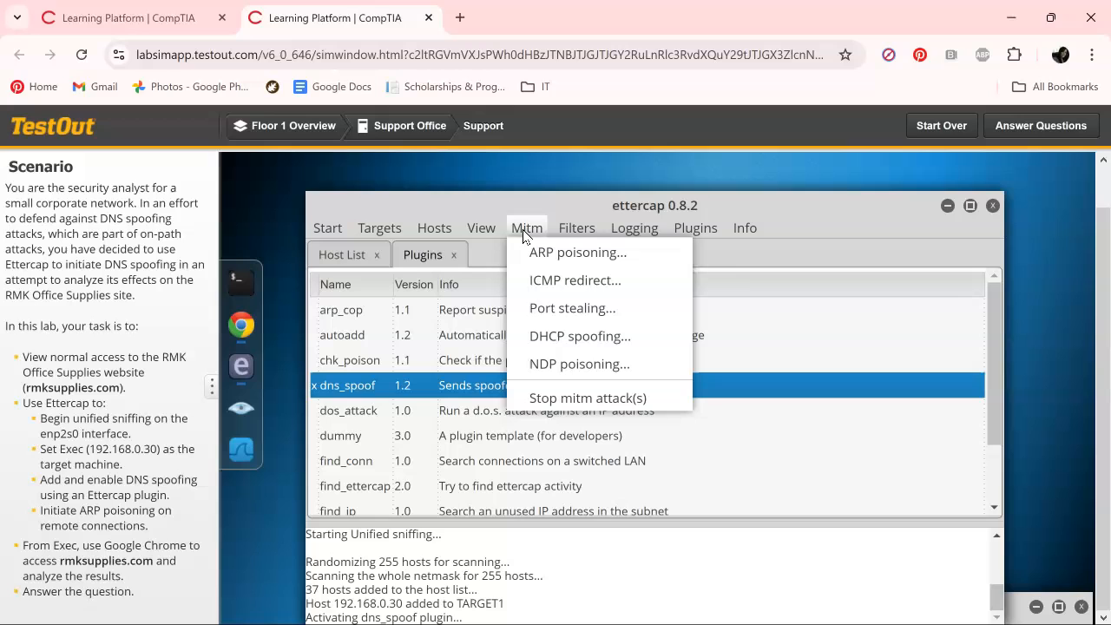
- Launch ARP poisoning with Sniff remote connections enabled
left_click(576, 252)
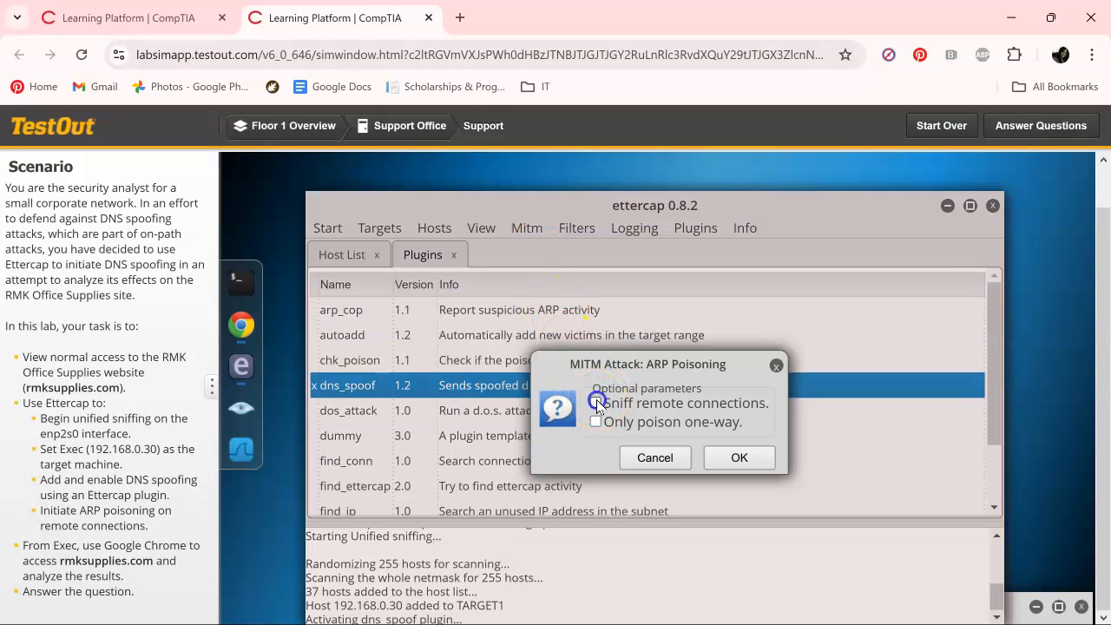
left_click(596, 403)
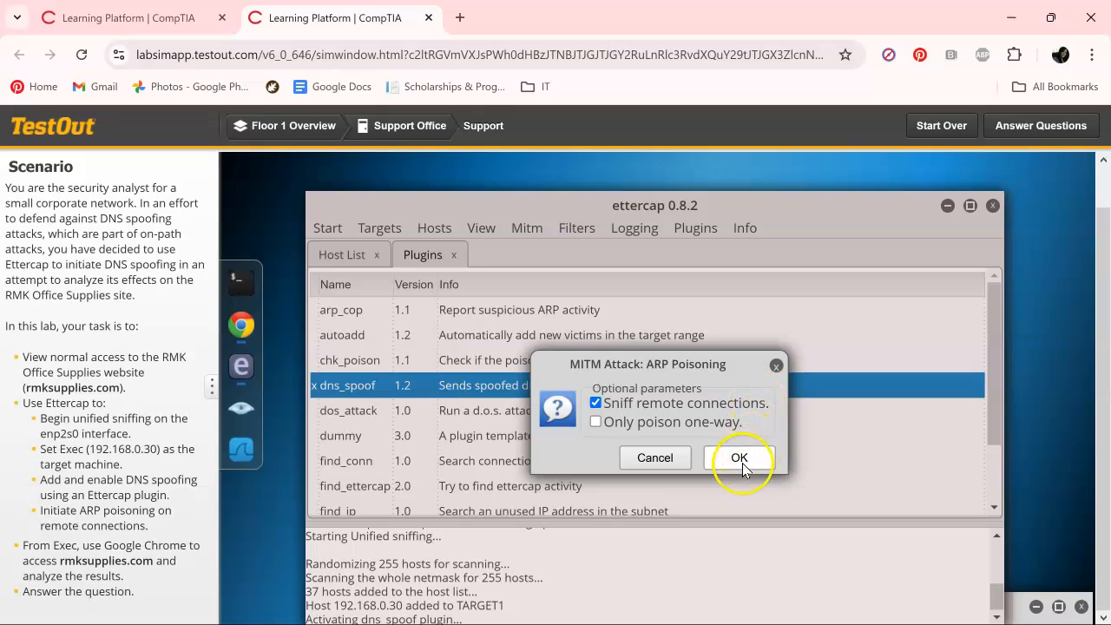
left_click(739, 458)
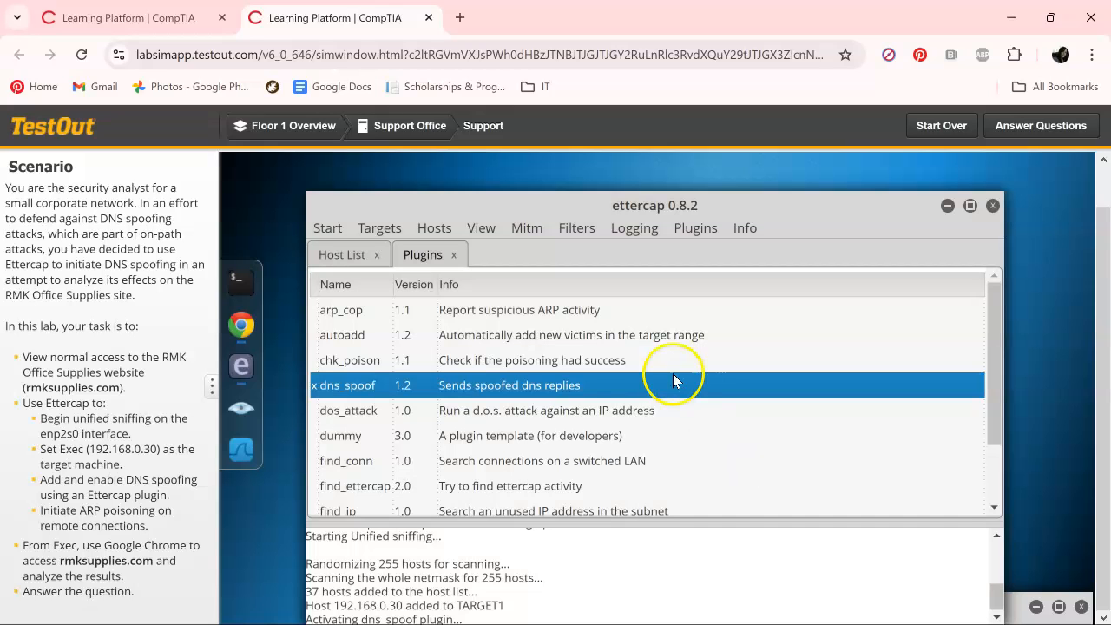
mouse_move(555, 436)
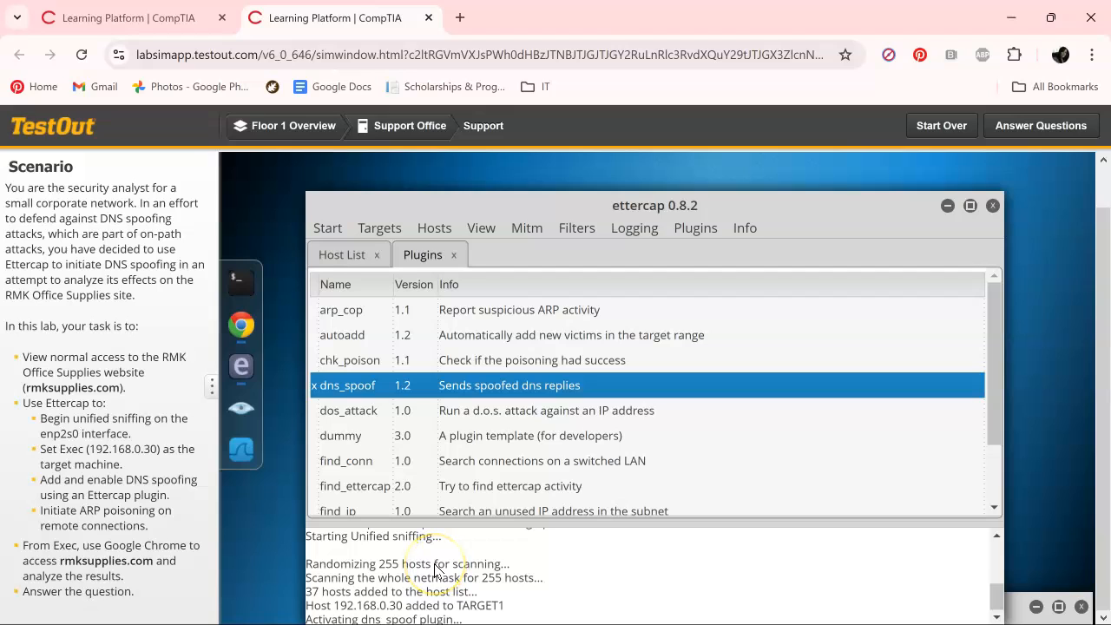
mouse_move(517, 564)
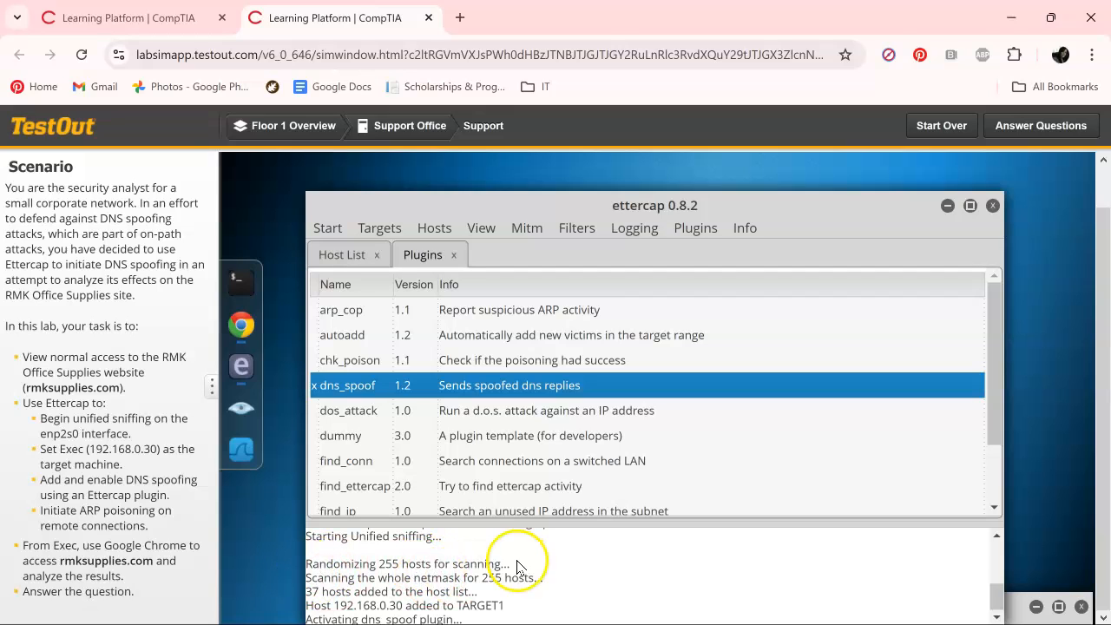
mouse_move(580, 555)
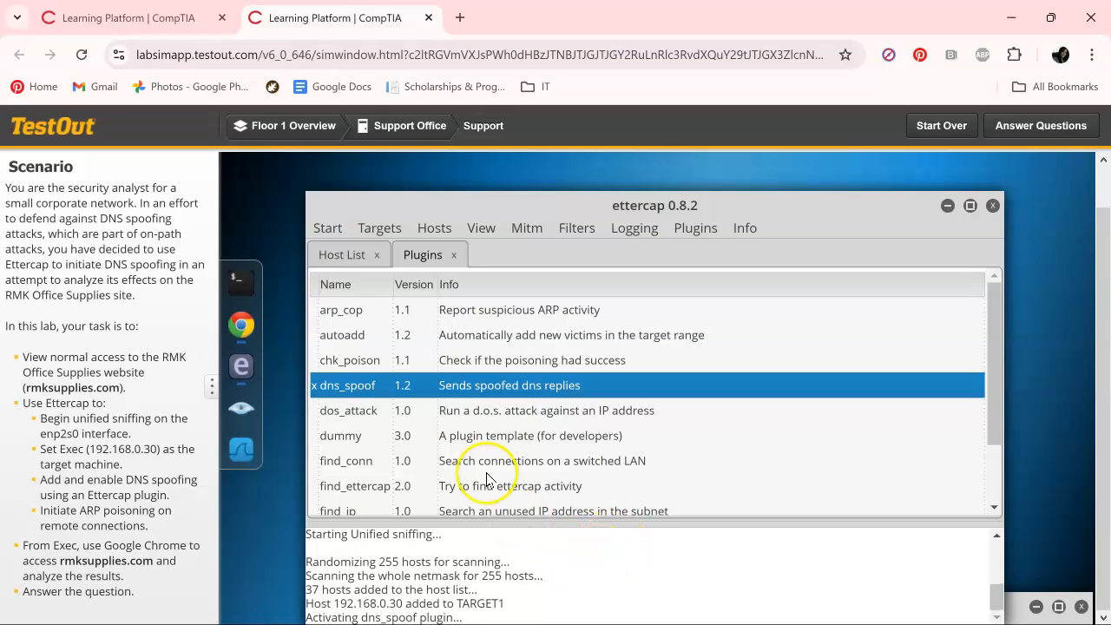
- Return to the Host List, then leave the Kali machine for the Floor 1 overview
left_click(342, 253)
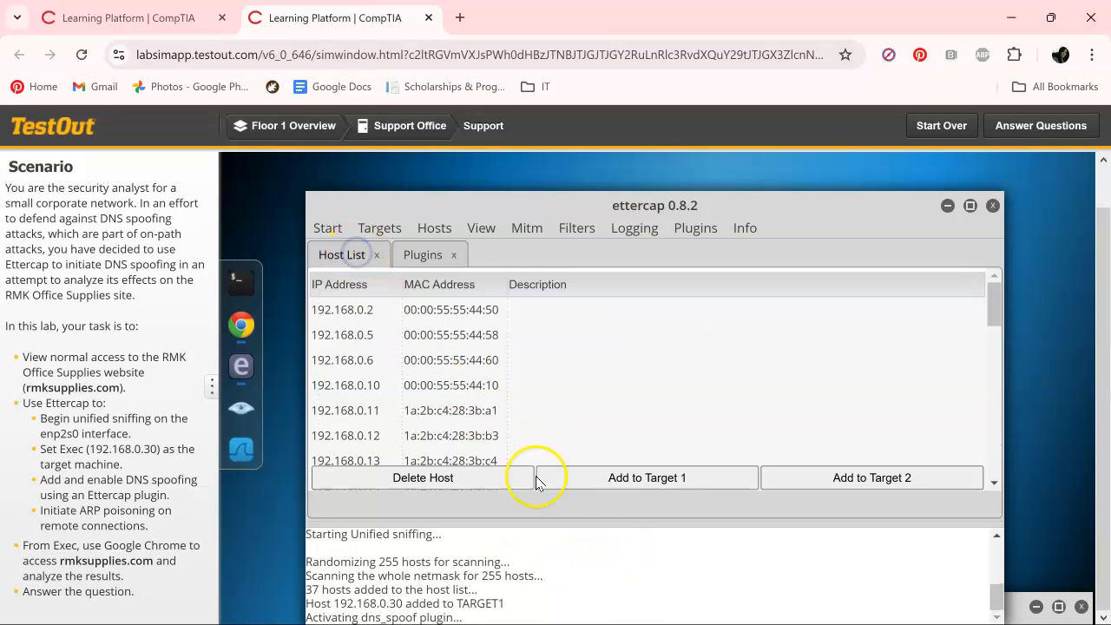
mouse_move(646, 546)
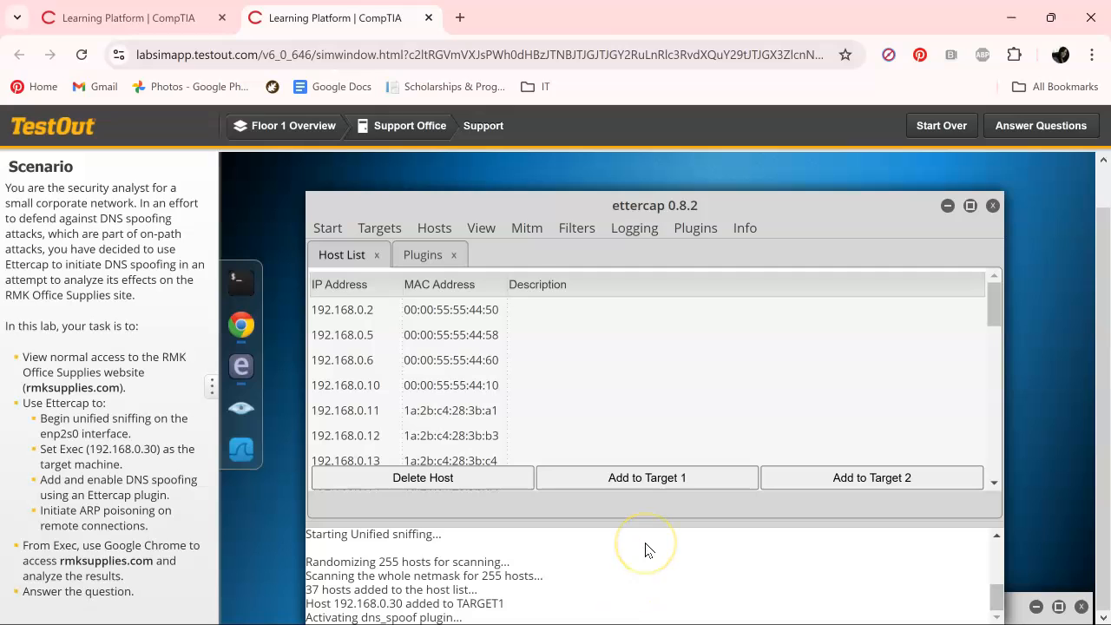
mouse_move(656, 576)
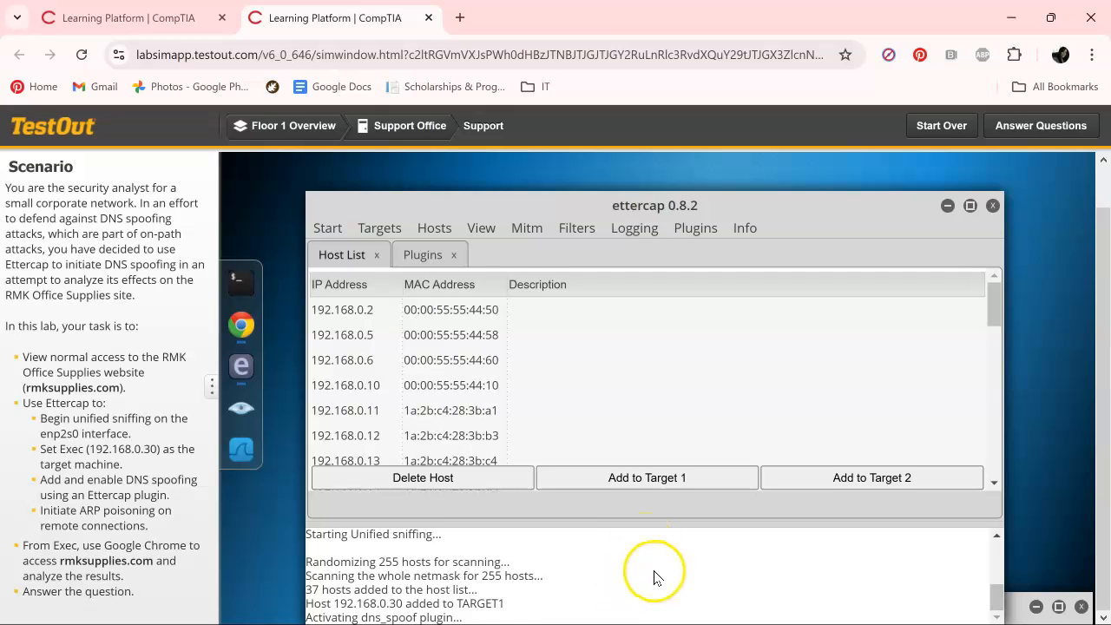
left_click(292, 125)
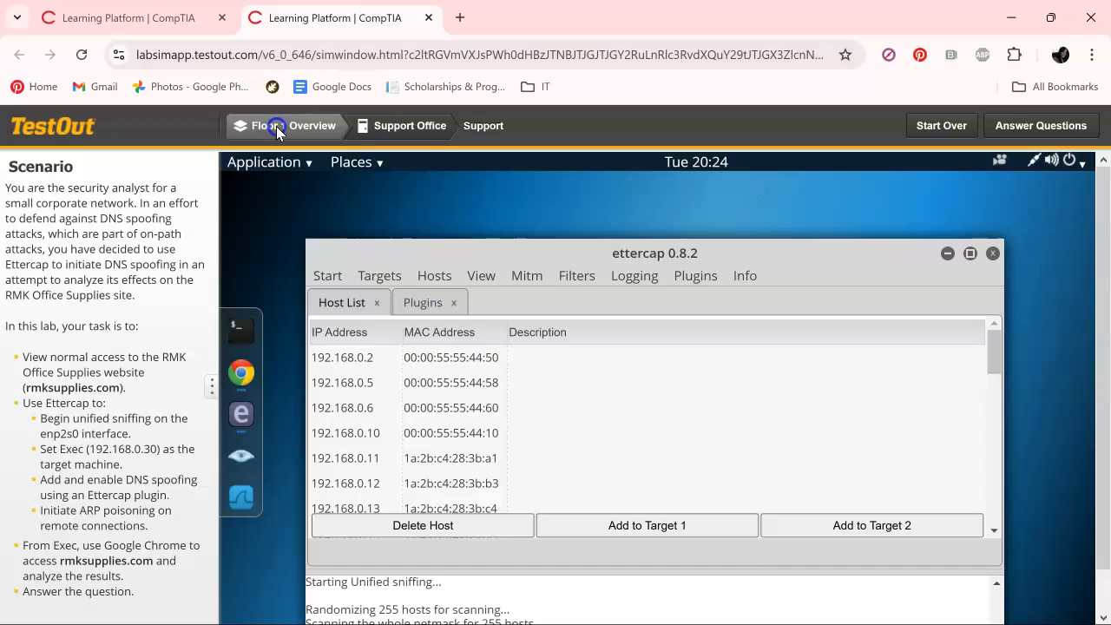
left_click(285, 125)
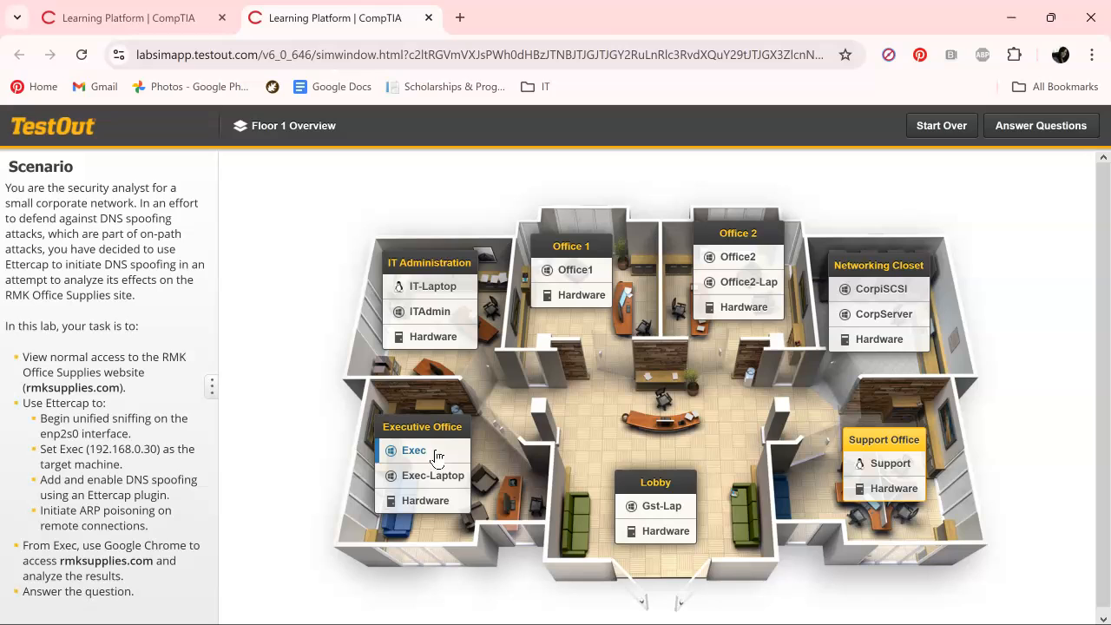
- On the Exec computer, load rmksupplies.com, which now shows the Office Supplies RUS site
left_click(413, 449)
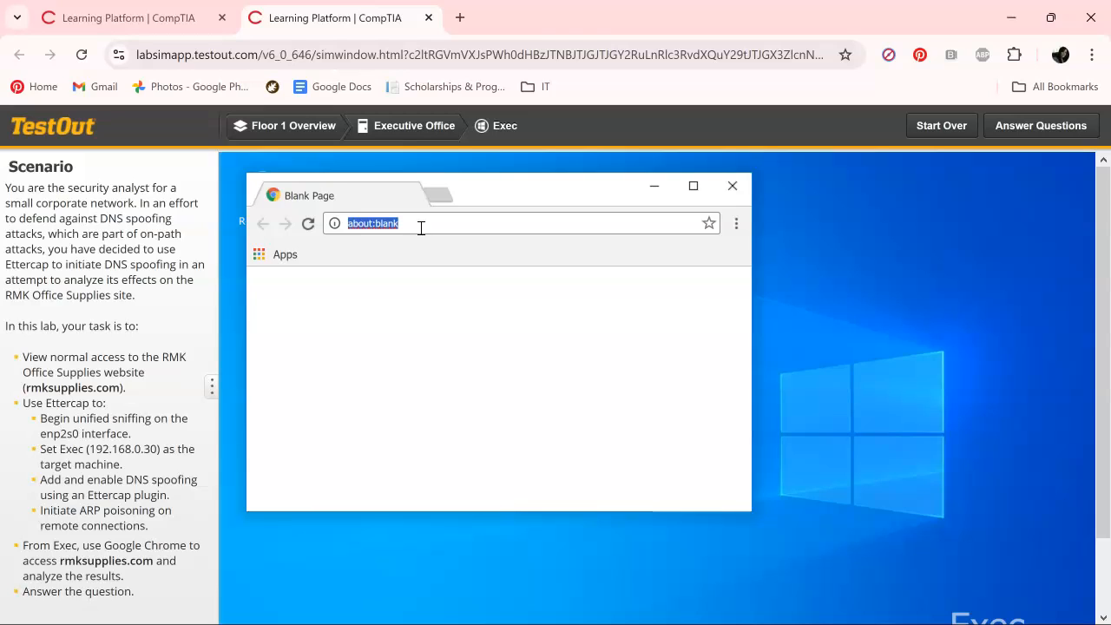
type("rmksupplies")
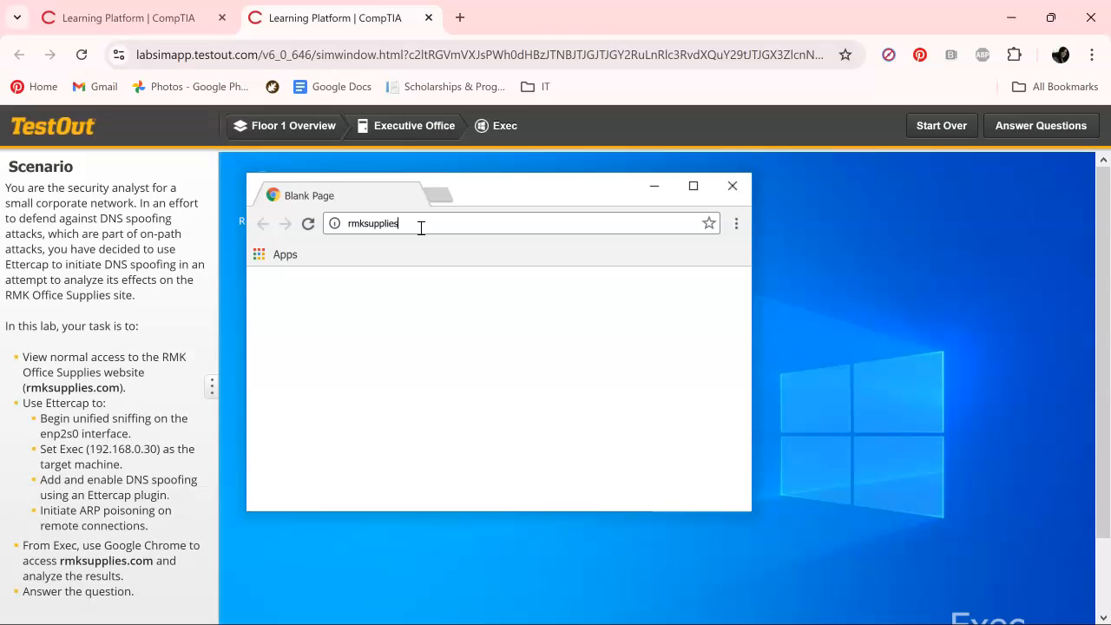
type(".com")
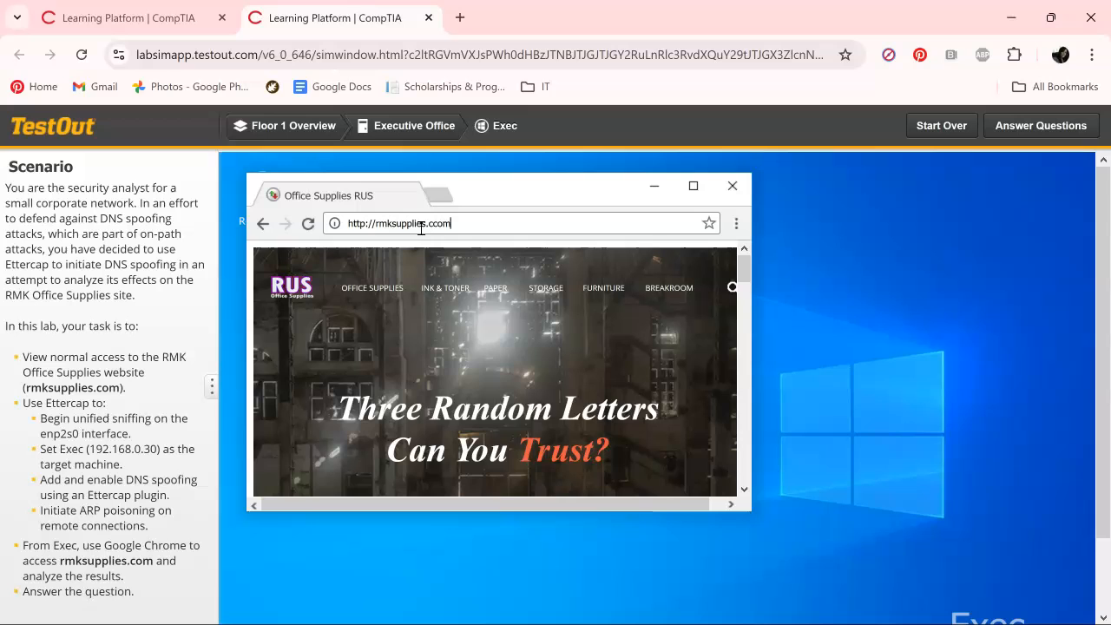
- Maximize Chrome and browse the RUS product listings, returning to the top of the page
scroll("down", 3)
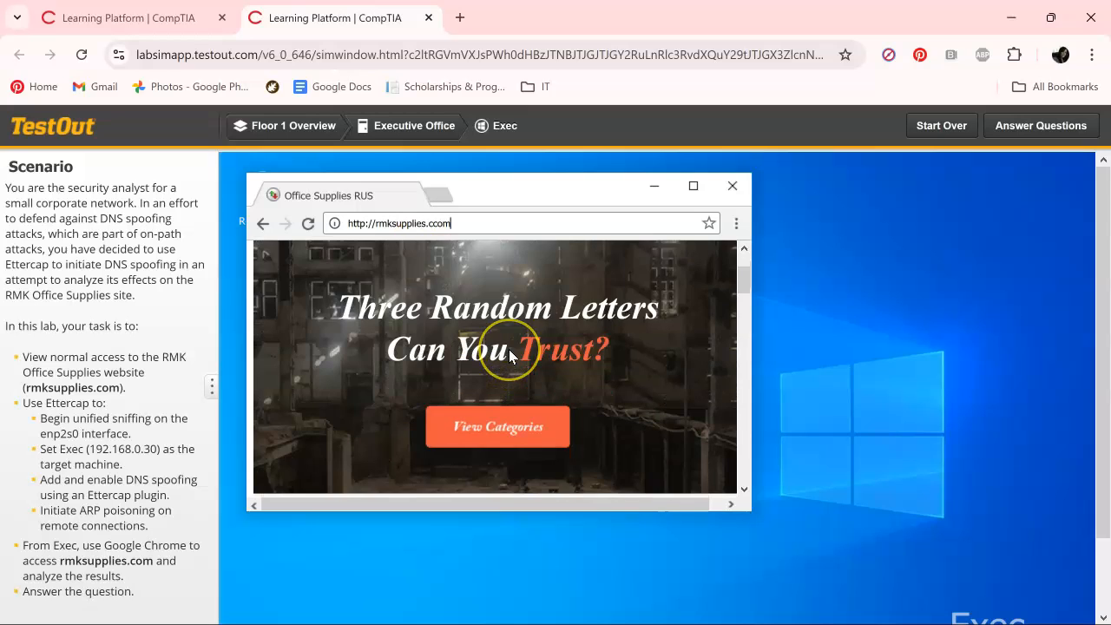
scroll("down", 3)
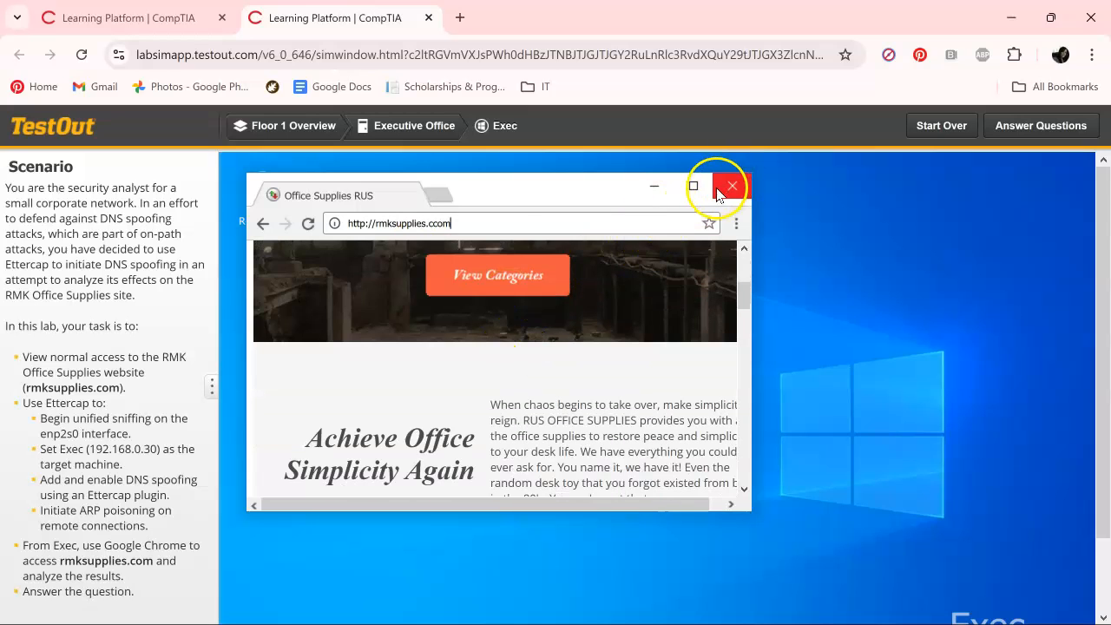
left_click(692, 185)
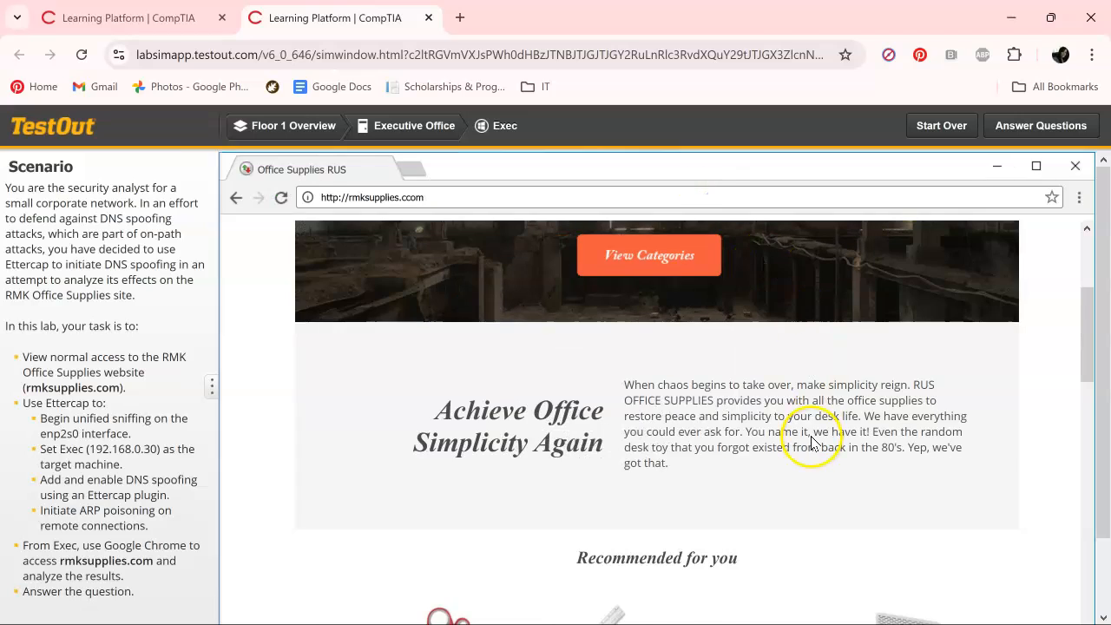
scroll("down", 3)
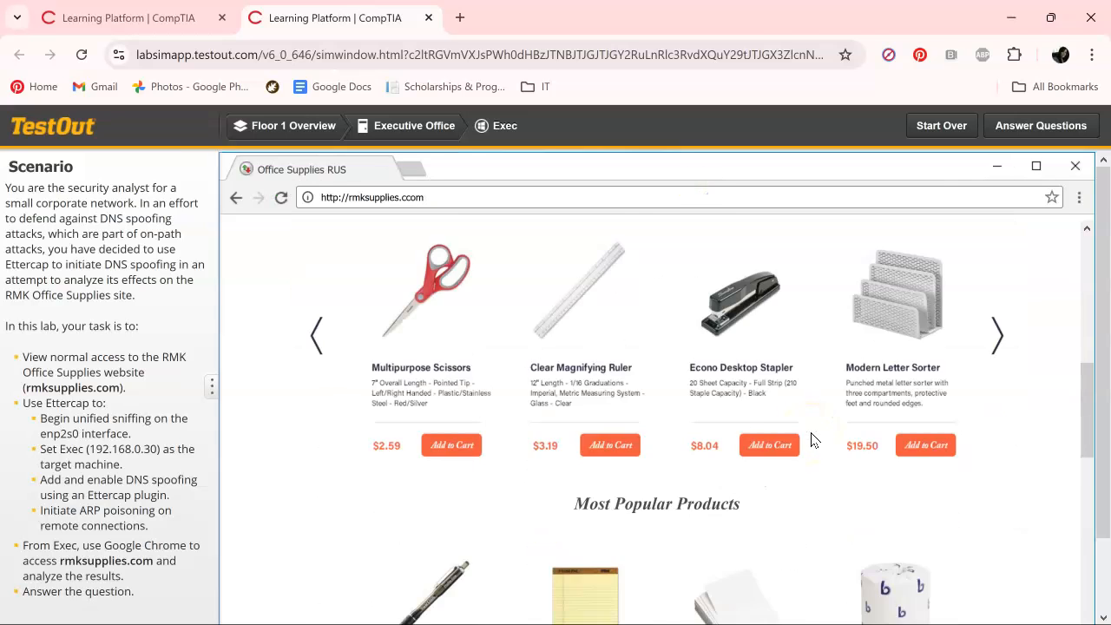
scroll("down", 3)
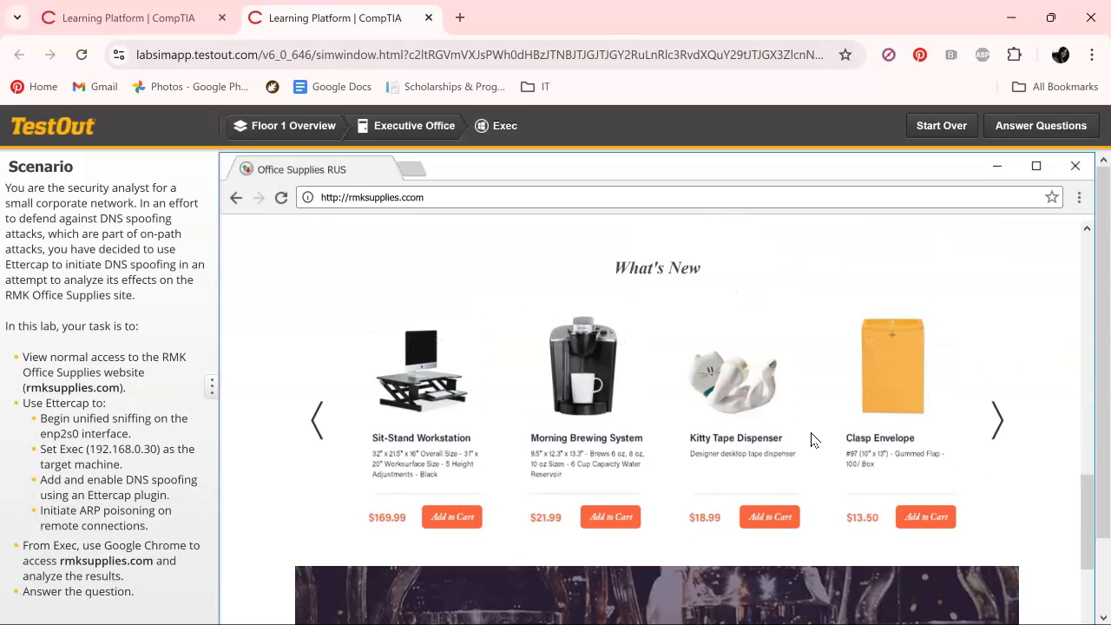
scroll("down", 3)
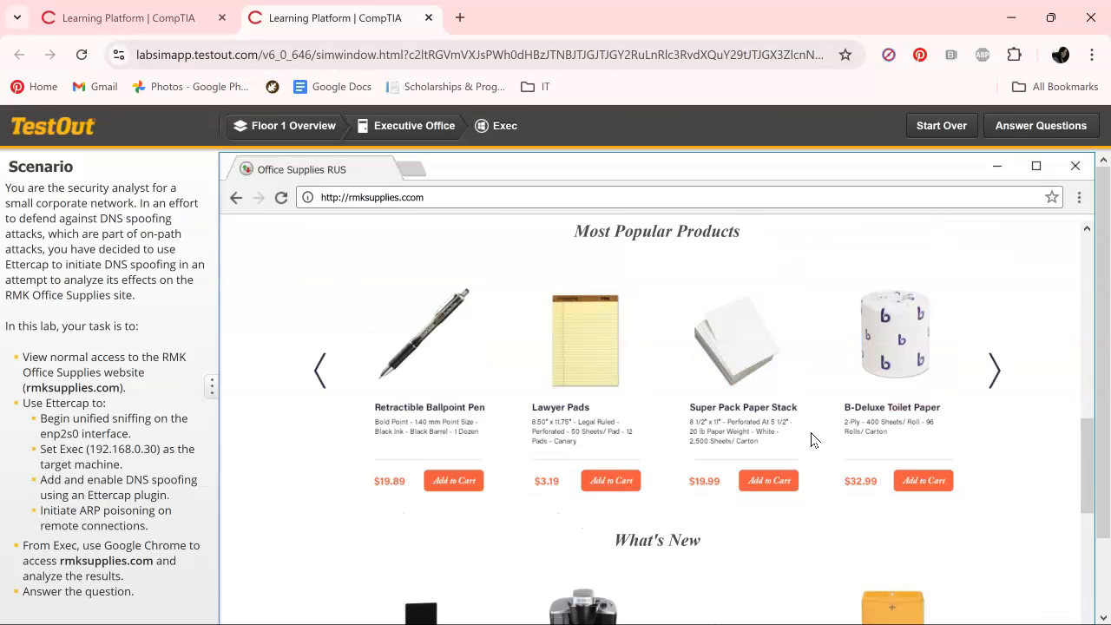
scroll("up", 3)
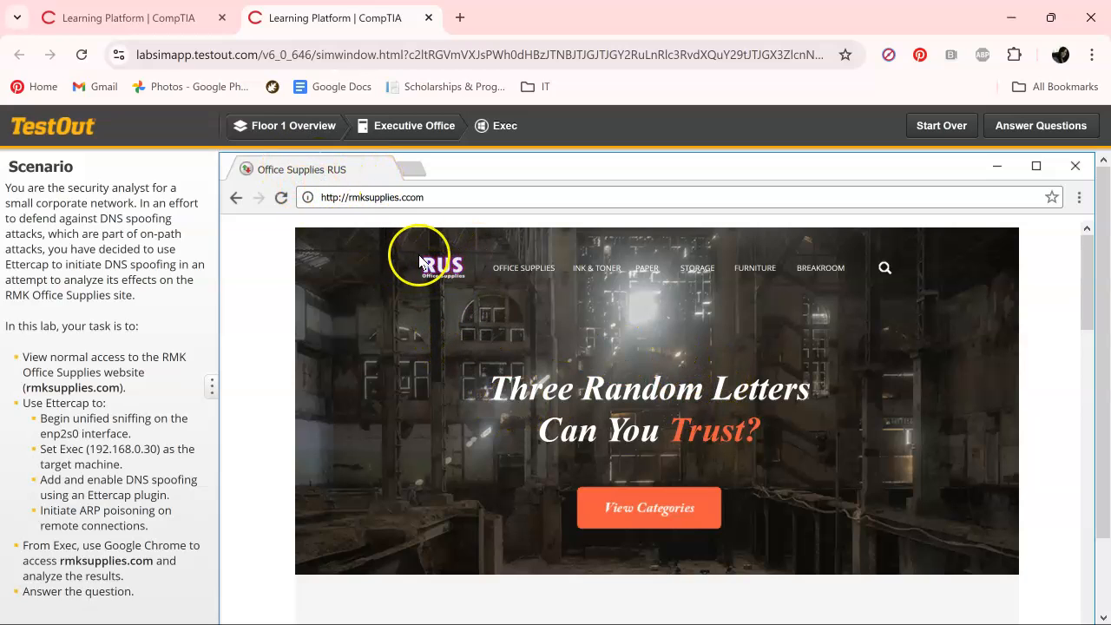
mouse_move(1034, 286)
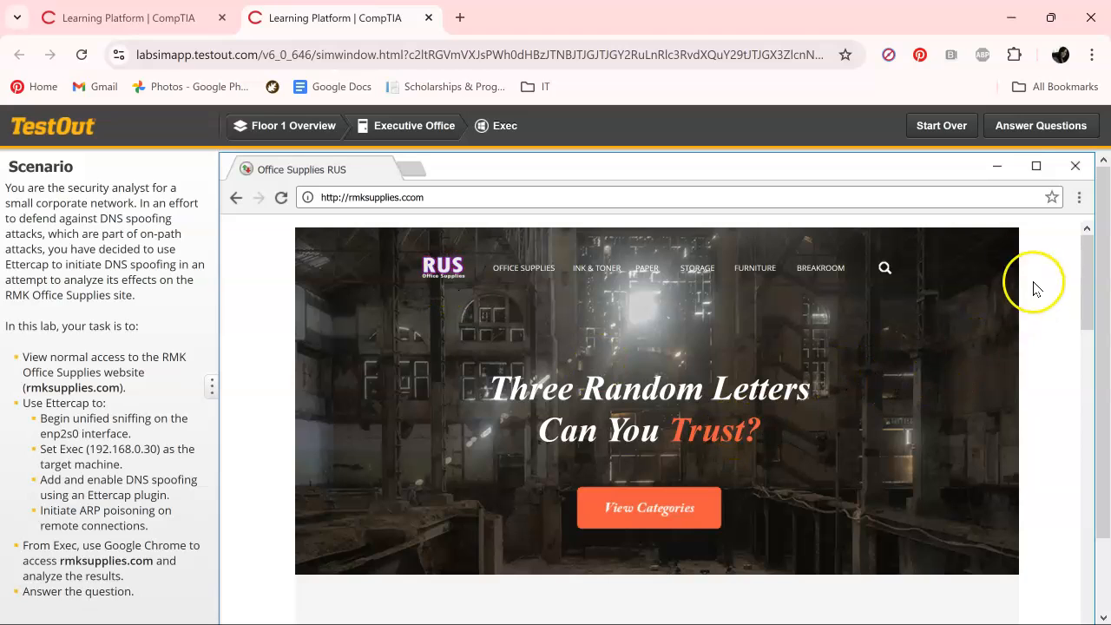
mouse_move(1042, 125)
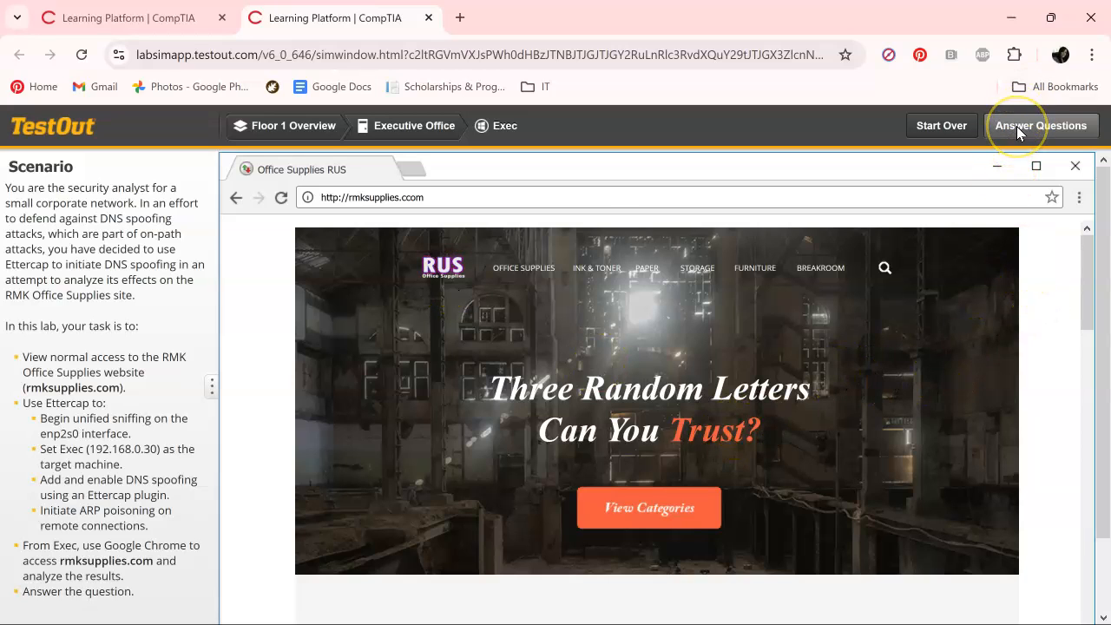
- Answer that rmksupplies.com queries were redirected to the RUS site and score the lab 5/5
left_click(1041, 125)
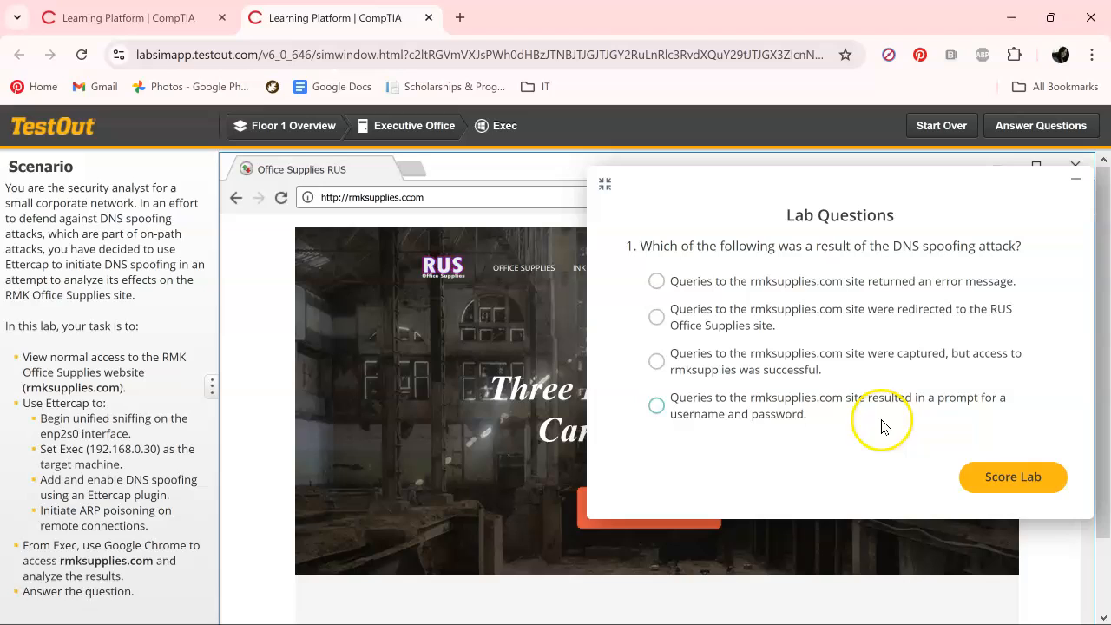
left_click(656, 406)
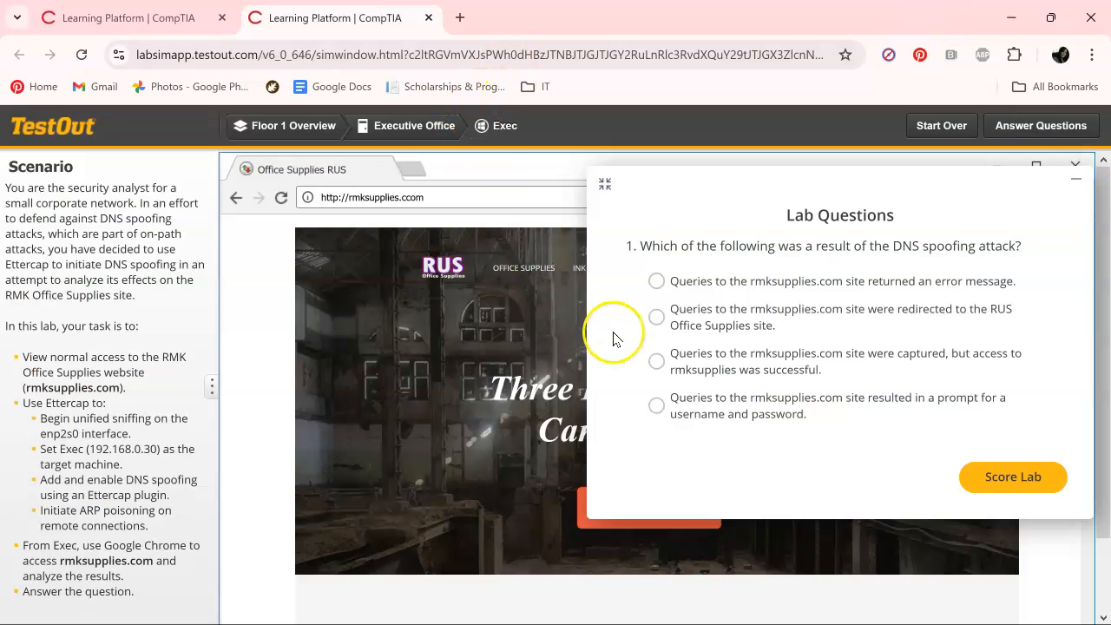
left_click(656, 361)
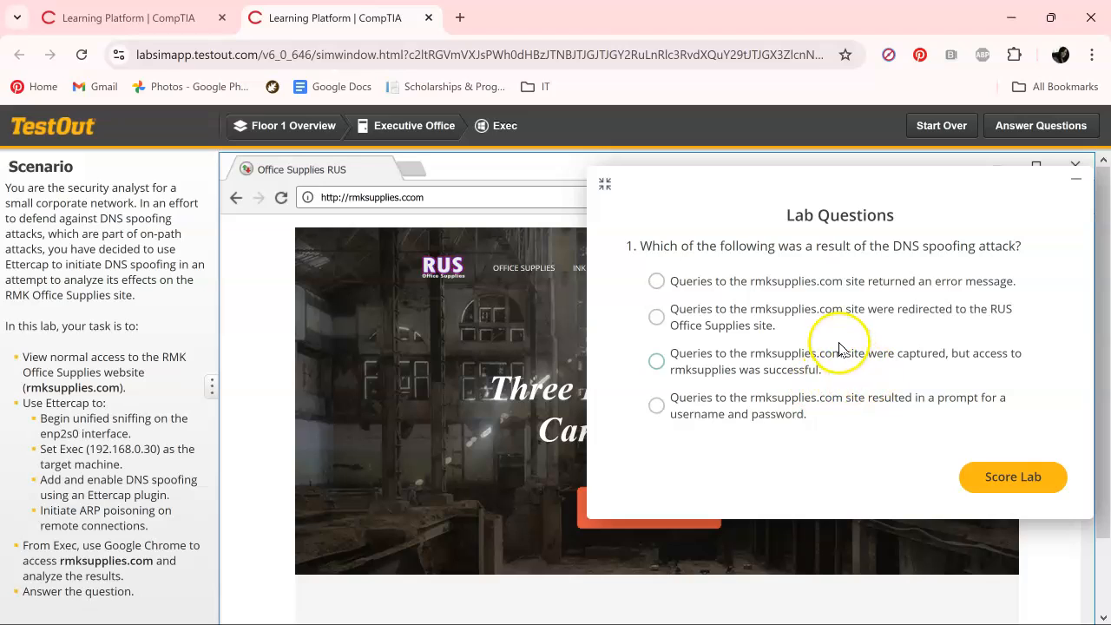
left_click(656, 316)
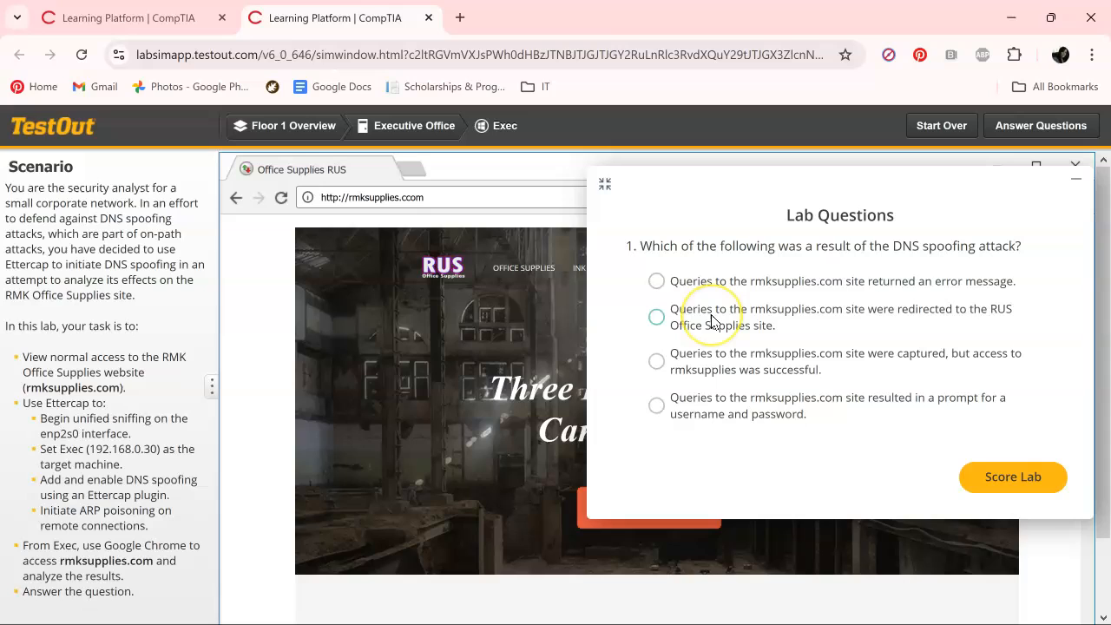
left_click(656, 316)
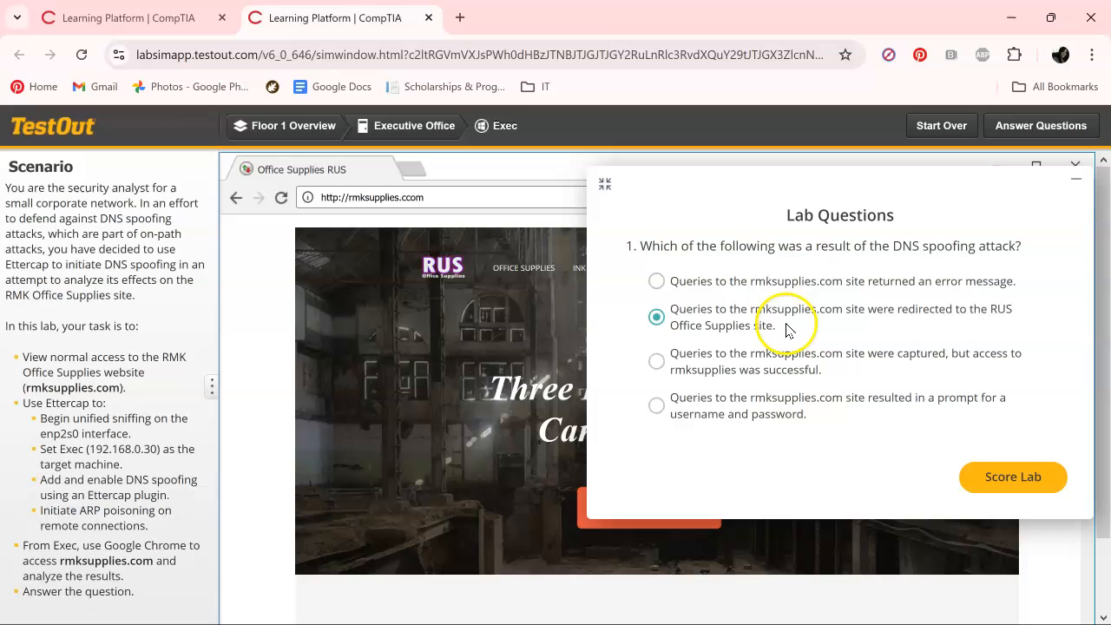
mouse_move(779, 326)
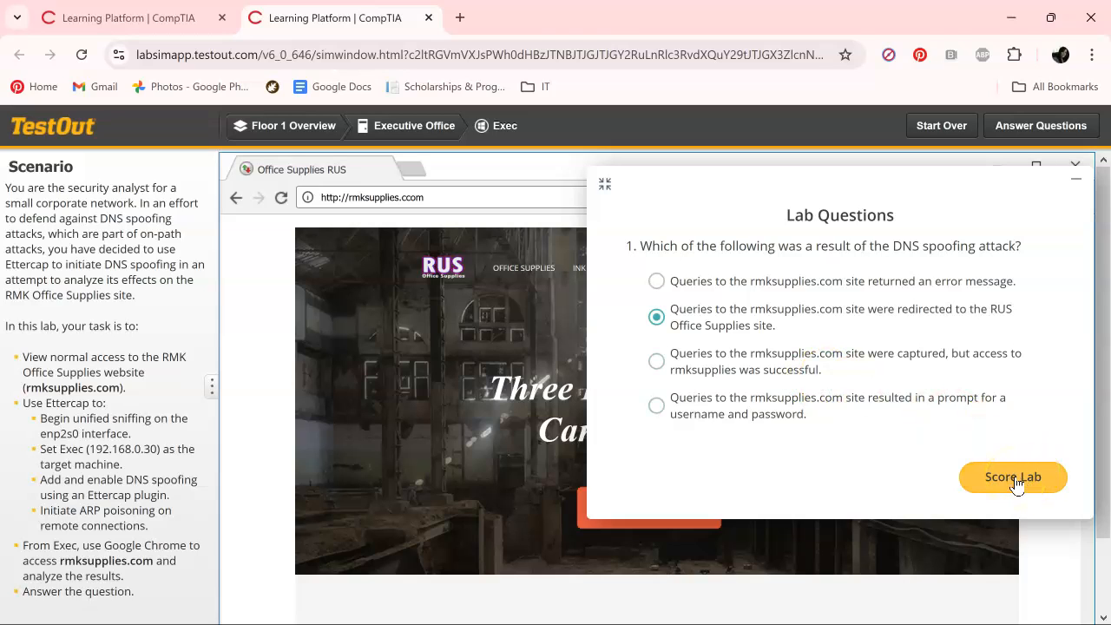
left_click(1014, 475)
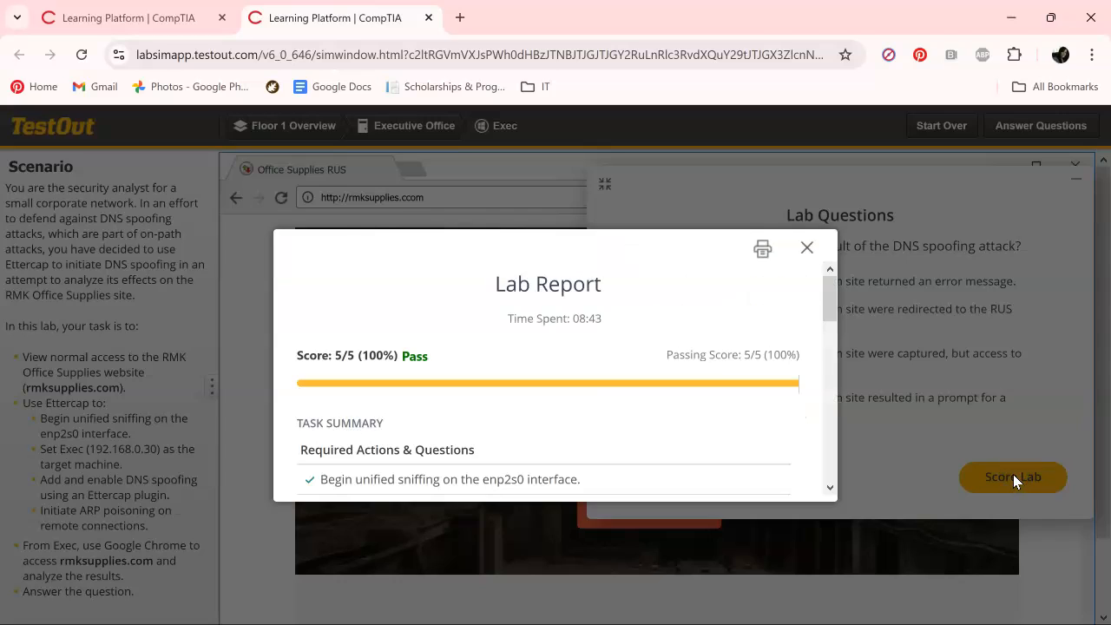
- Scroll the course page after the lab tab closes with the end-lab notice showing
scroll("down", 3)
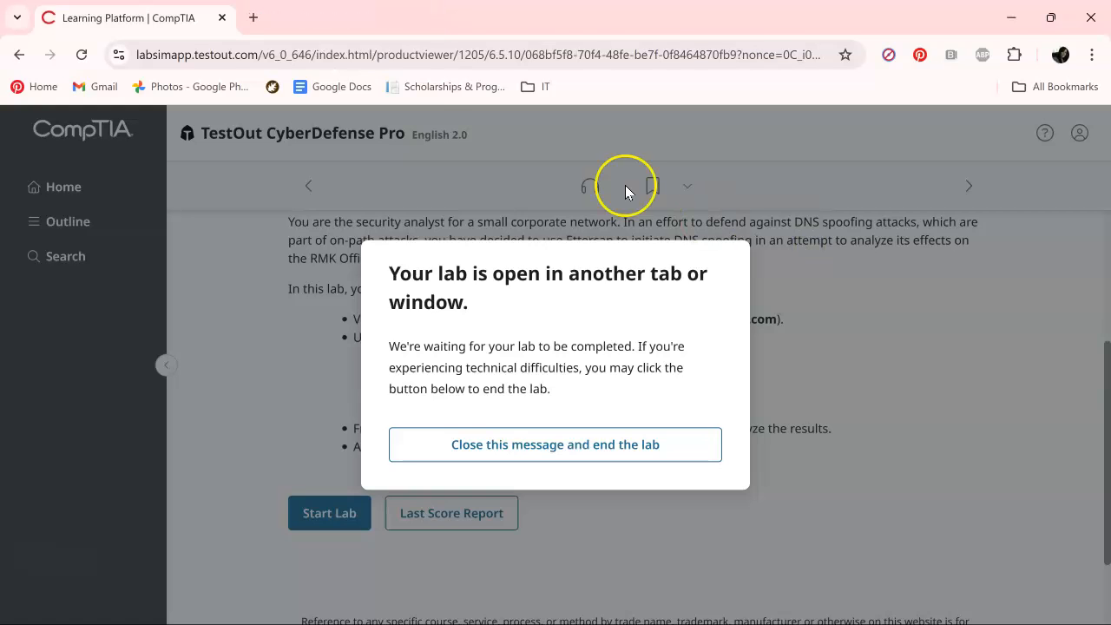
- Dismiss the lab-still-open notice to end the lab and view the 6.5.10 Analyze DNS Spoofing page
left_click(555, 444)
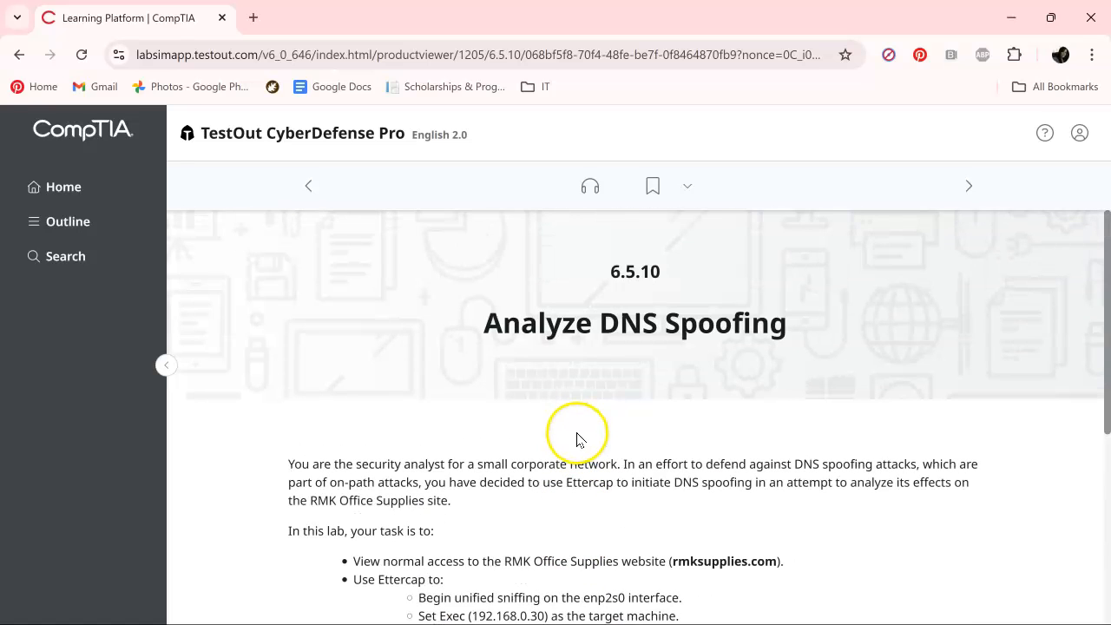
mouse_move(545, 465)
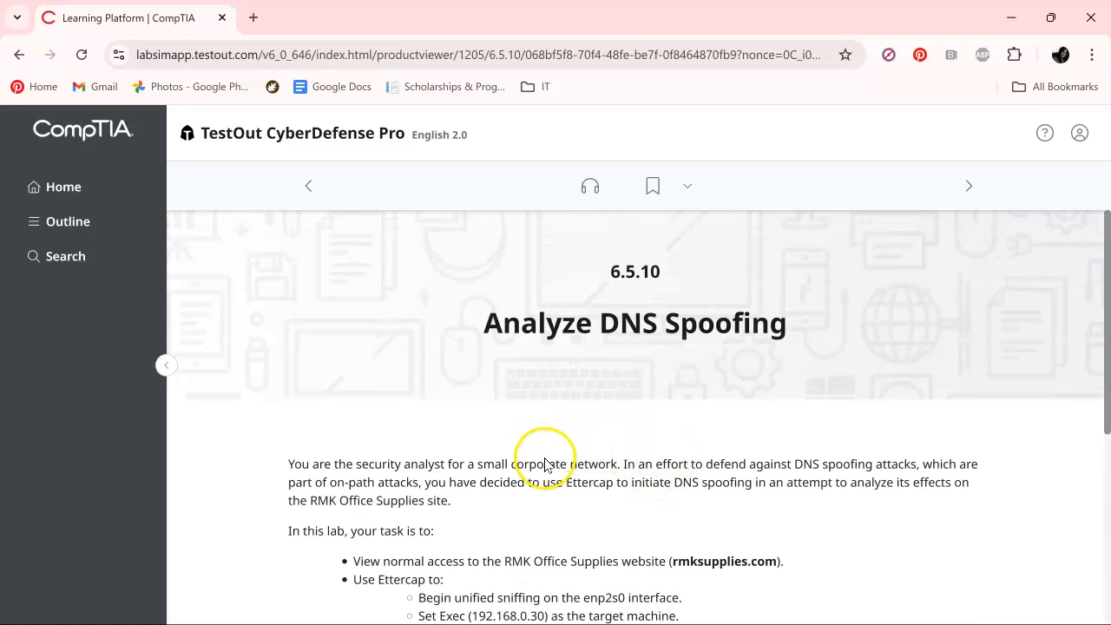
scroll("down", 3)
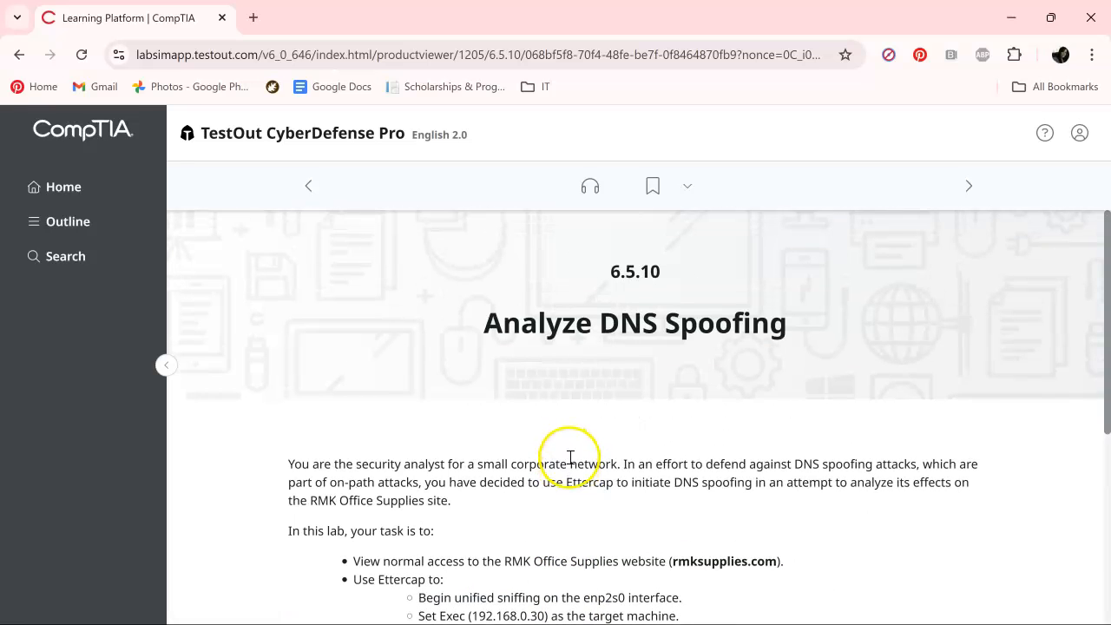
mouse_move(569, 455)
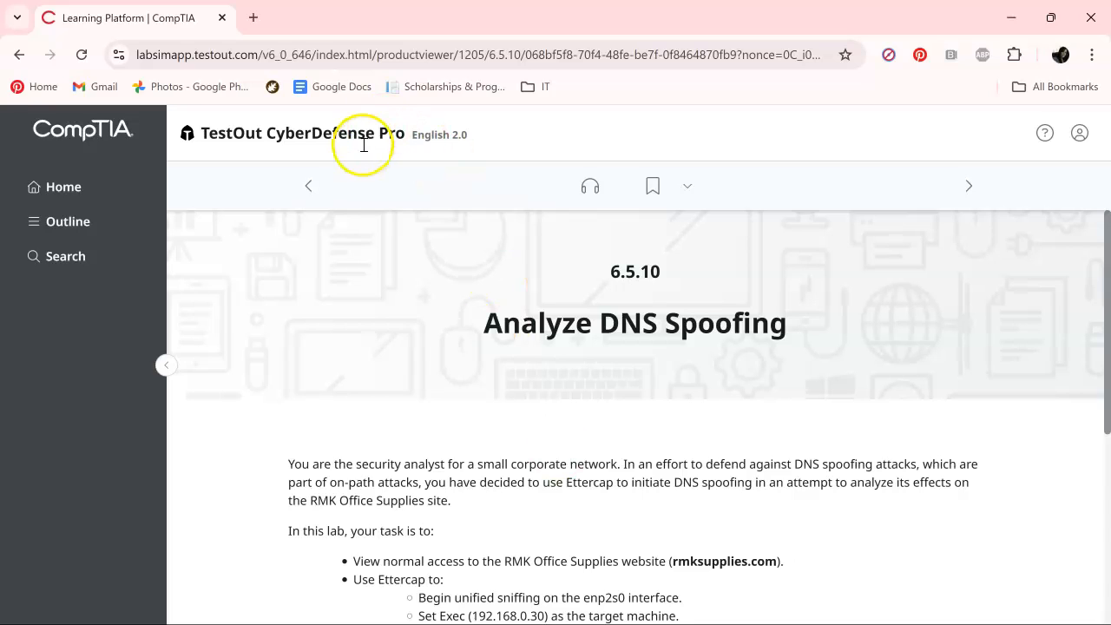
mouse_move(753, 507)
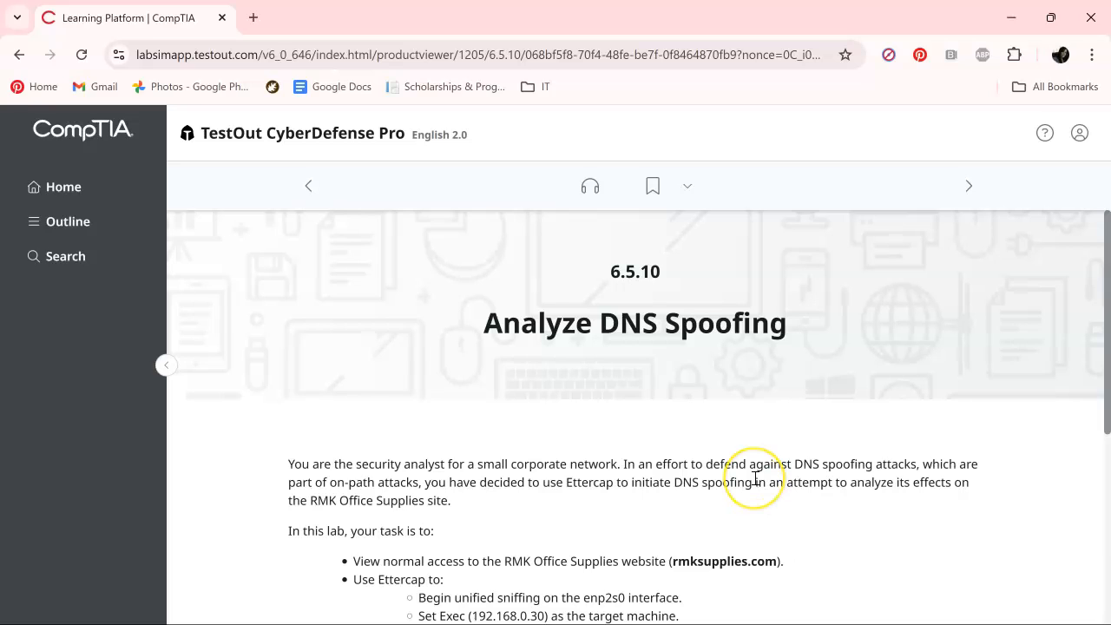
mouse_move(135, 507)
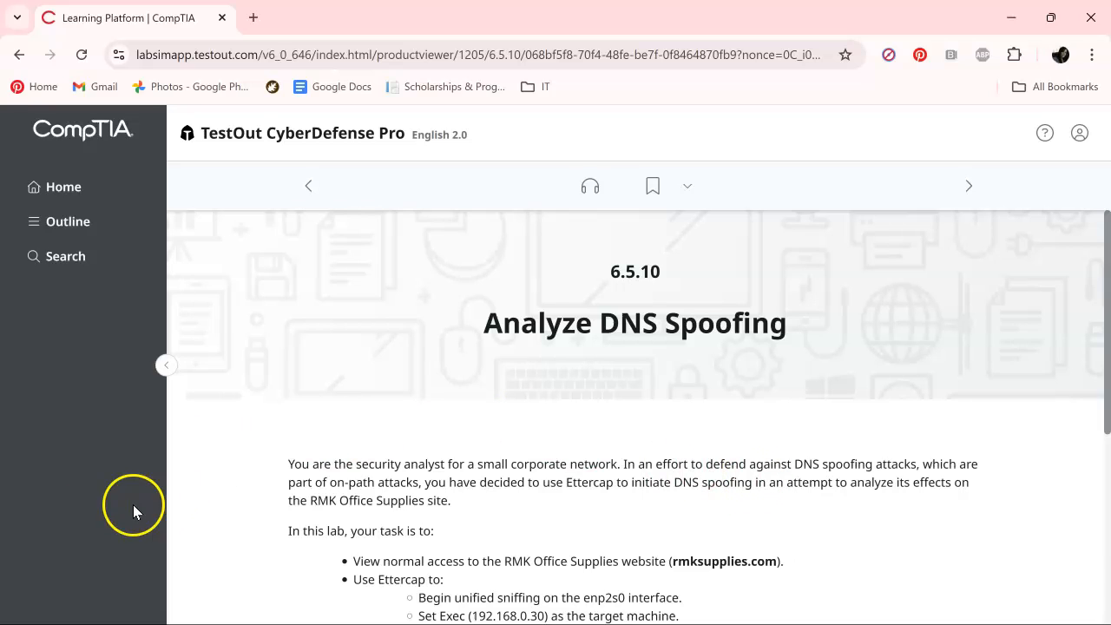